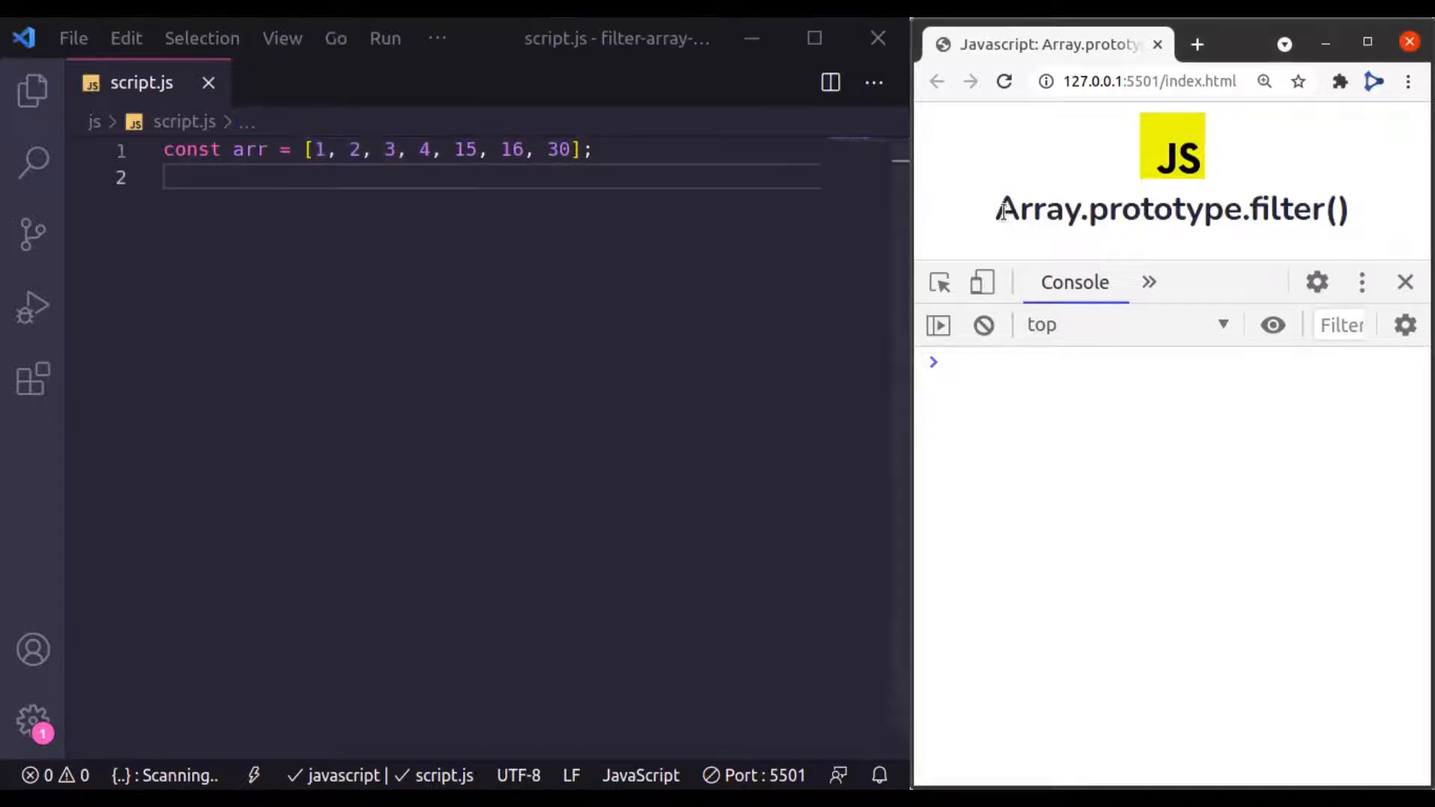
- Add a // syntax comment and start arr.filter(function() {}) in script.js
double_click(1158, 208)
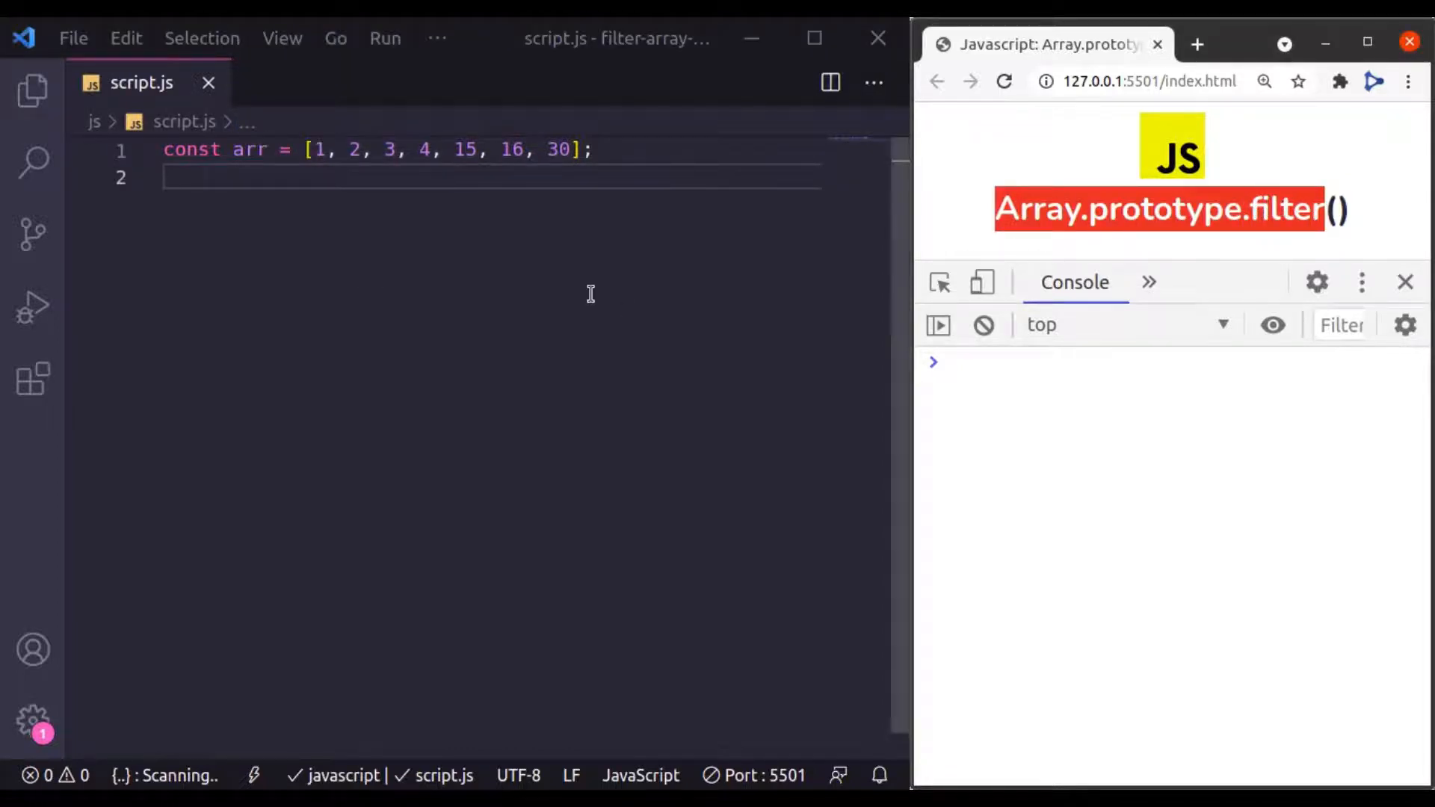
text(syntax)
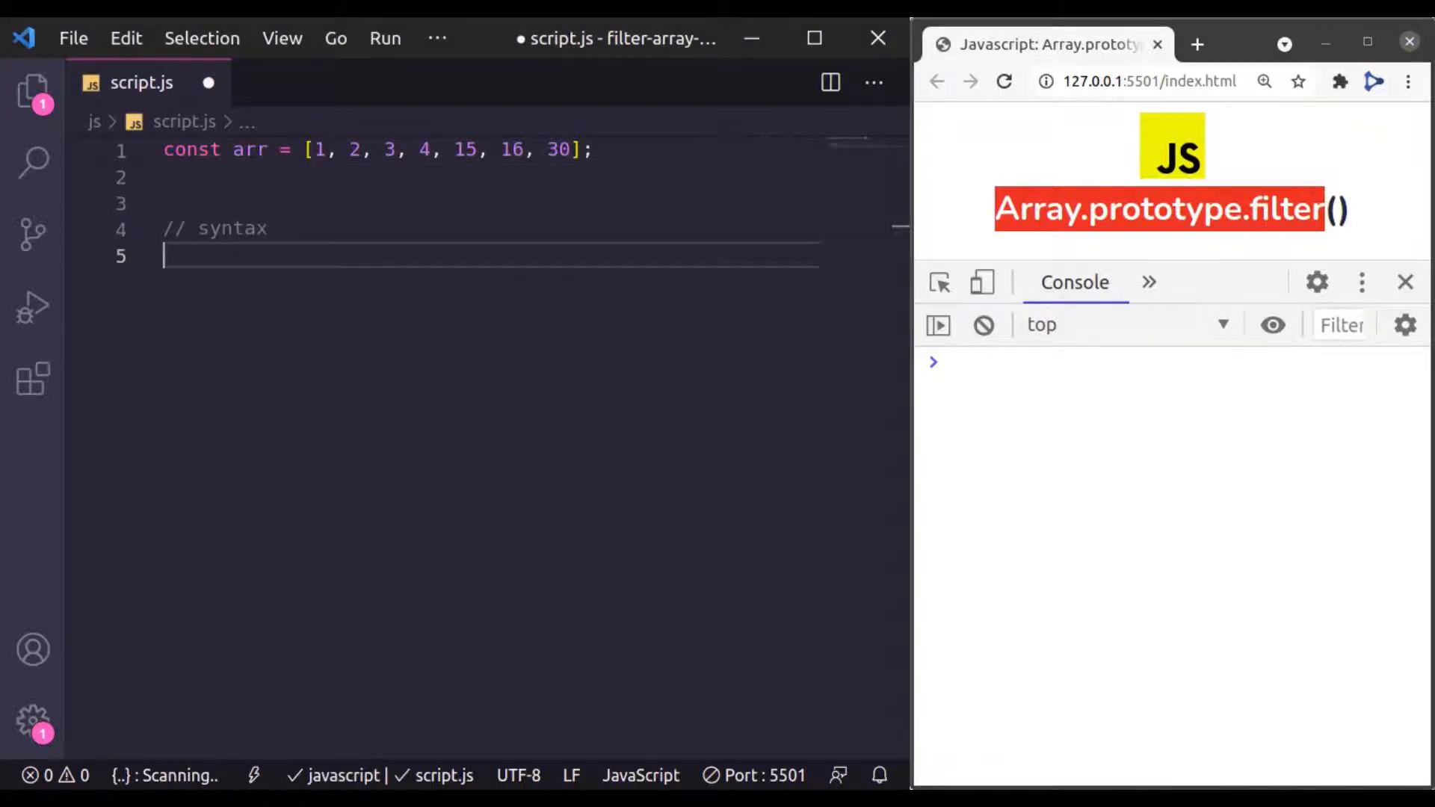
text(arr.)
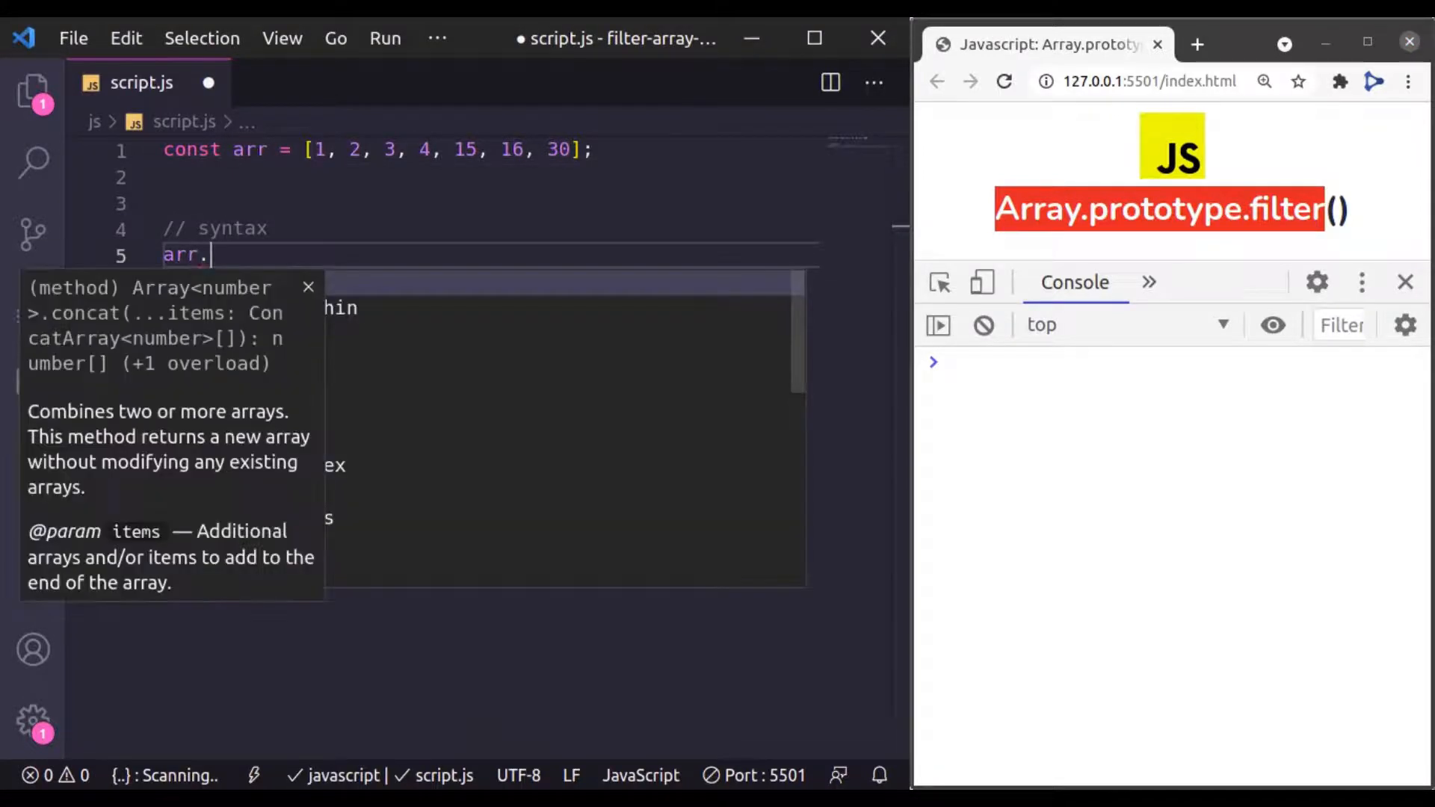
text(filter())
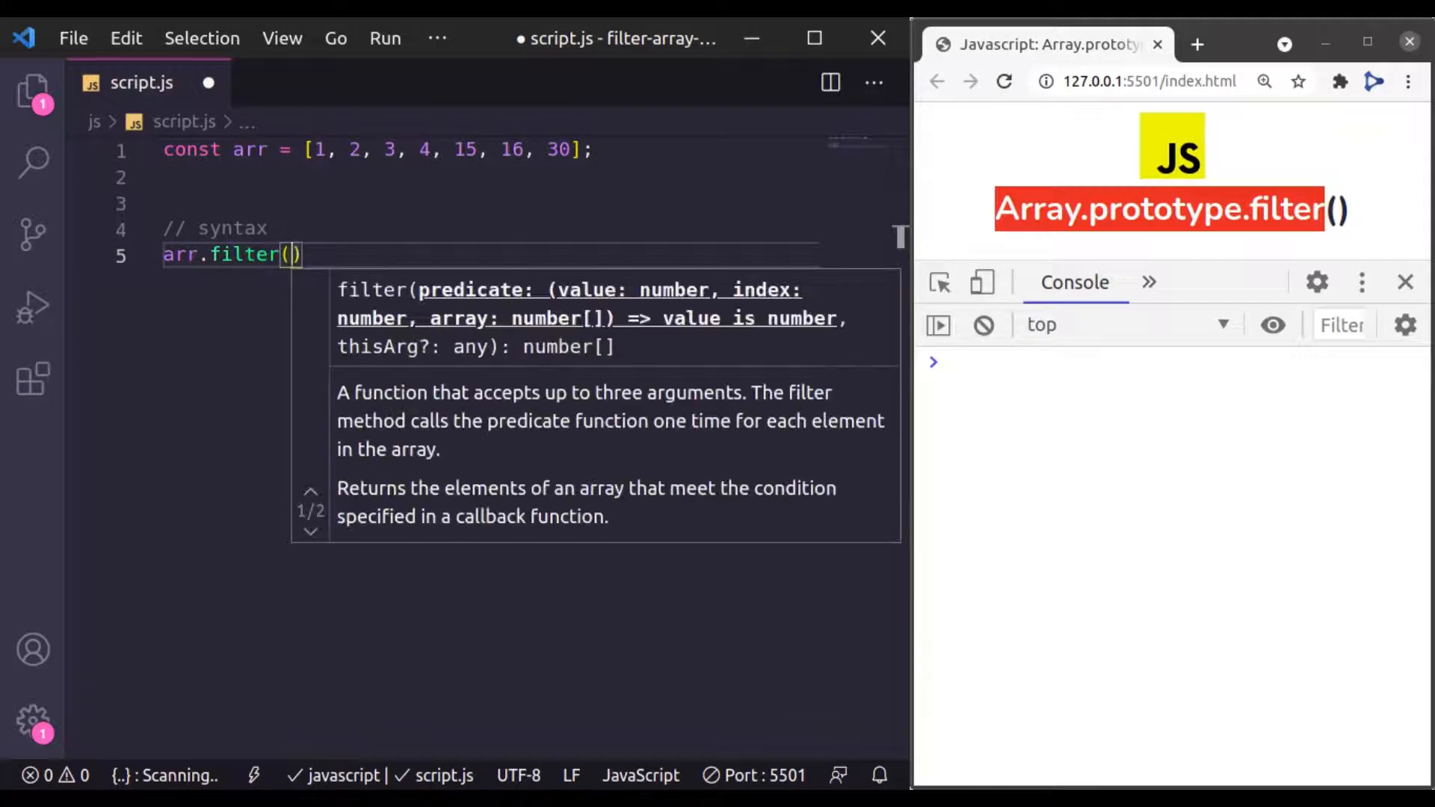
text(function())
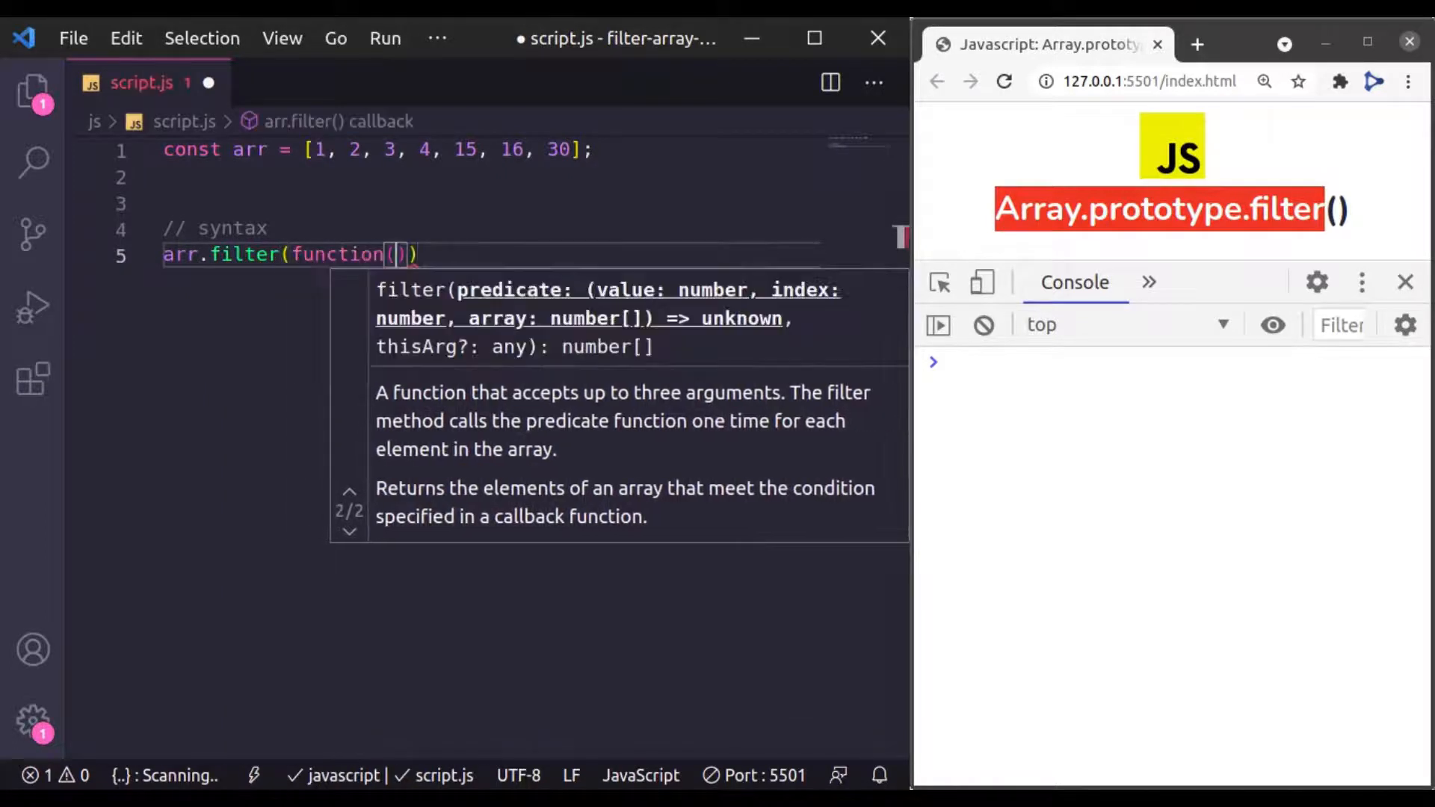
text({})
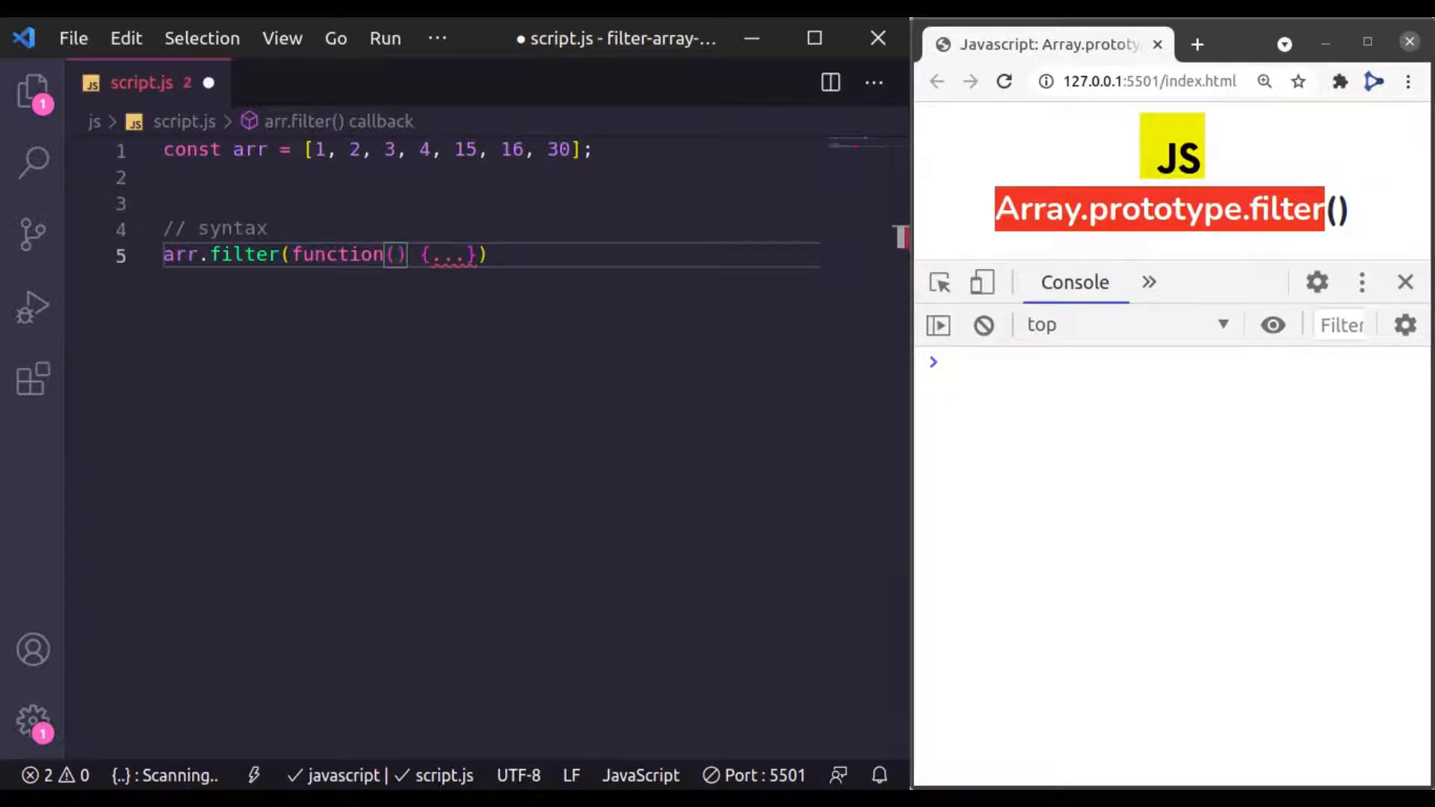
- Fill the callback with value, index, array parameters and thisArg, assigning to const newArray
text(value,)
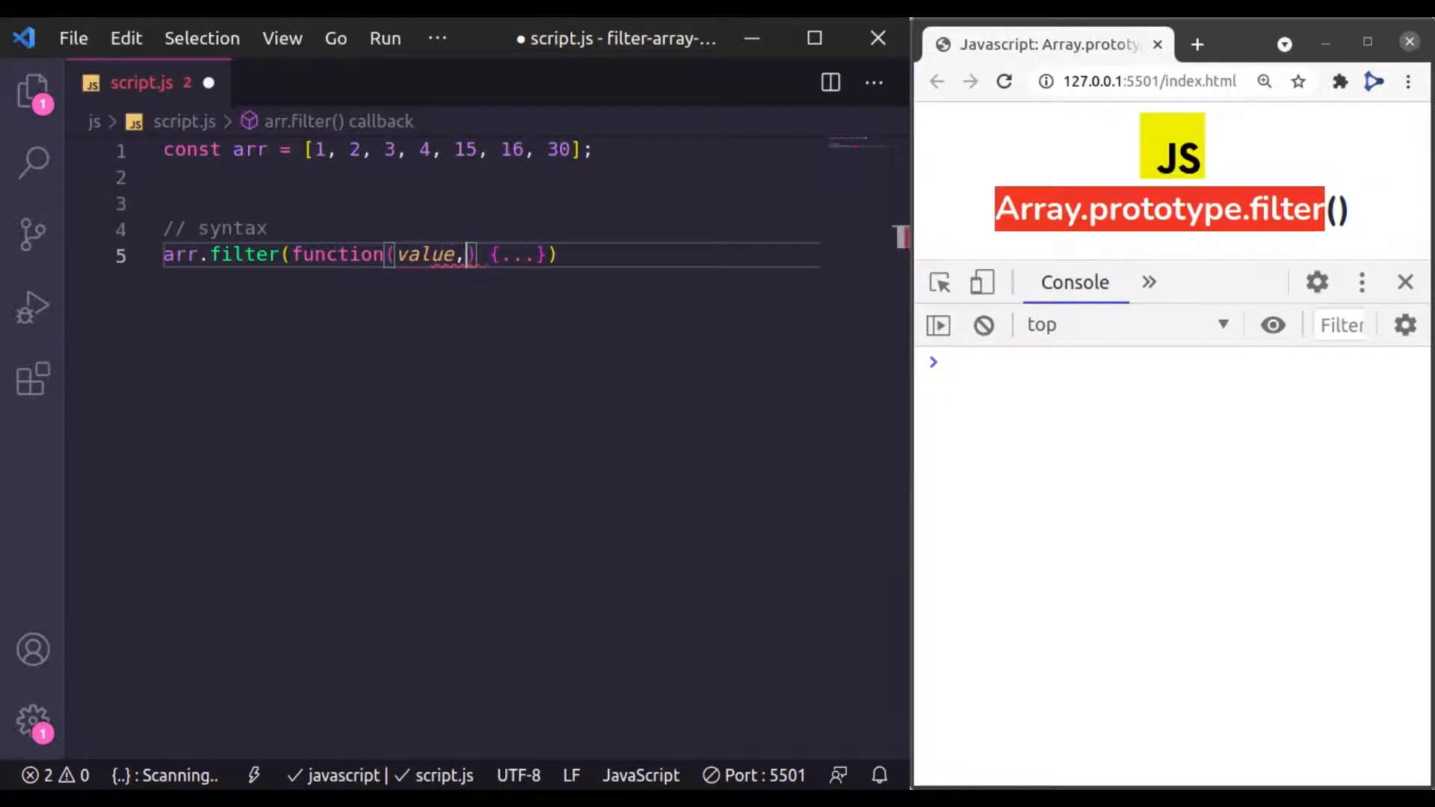
text(index, array)
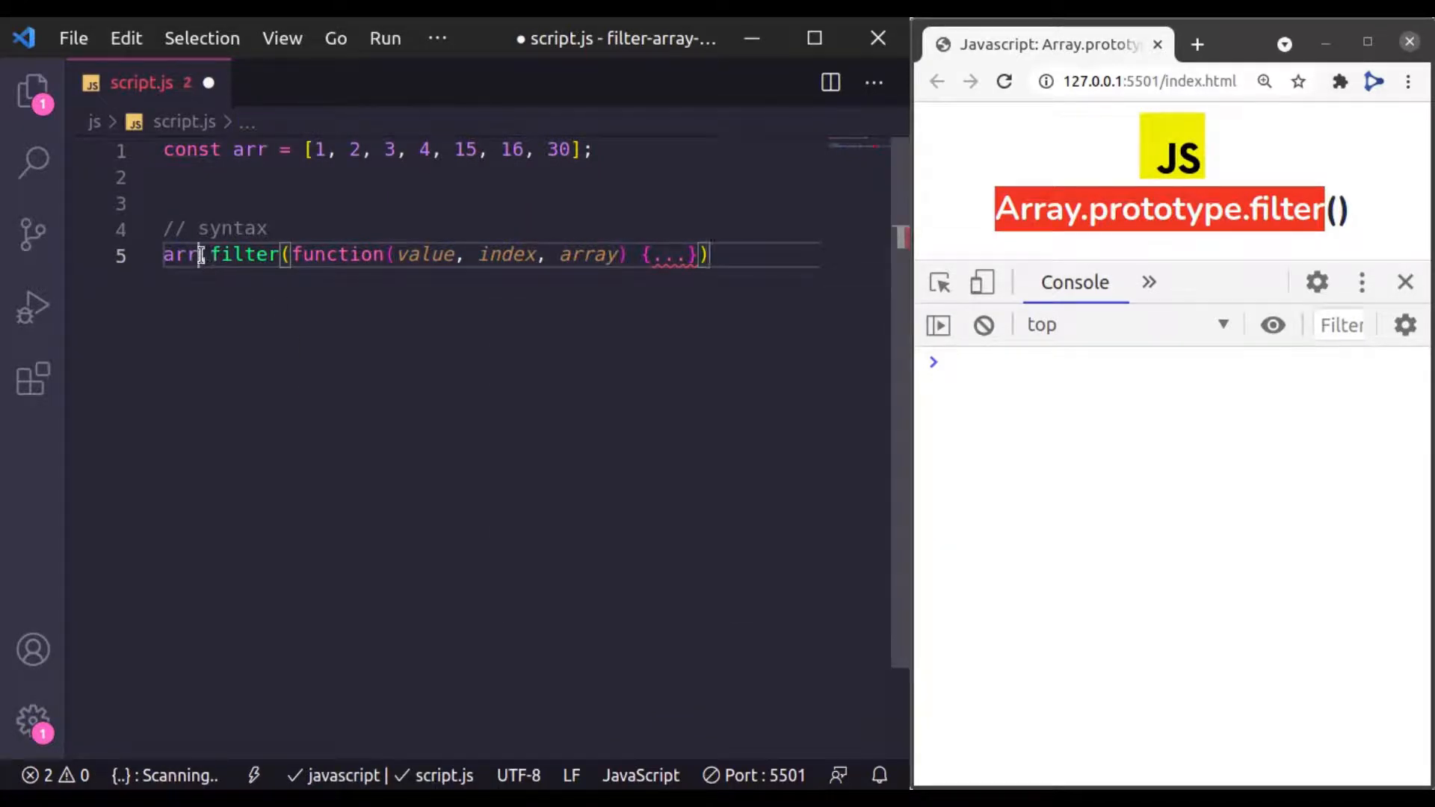
text(, thisArg)
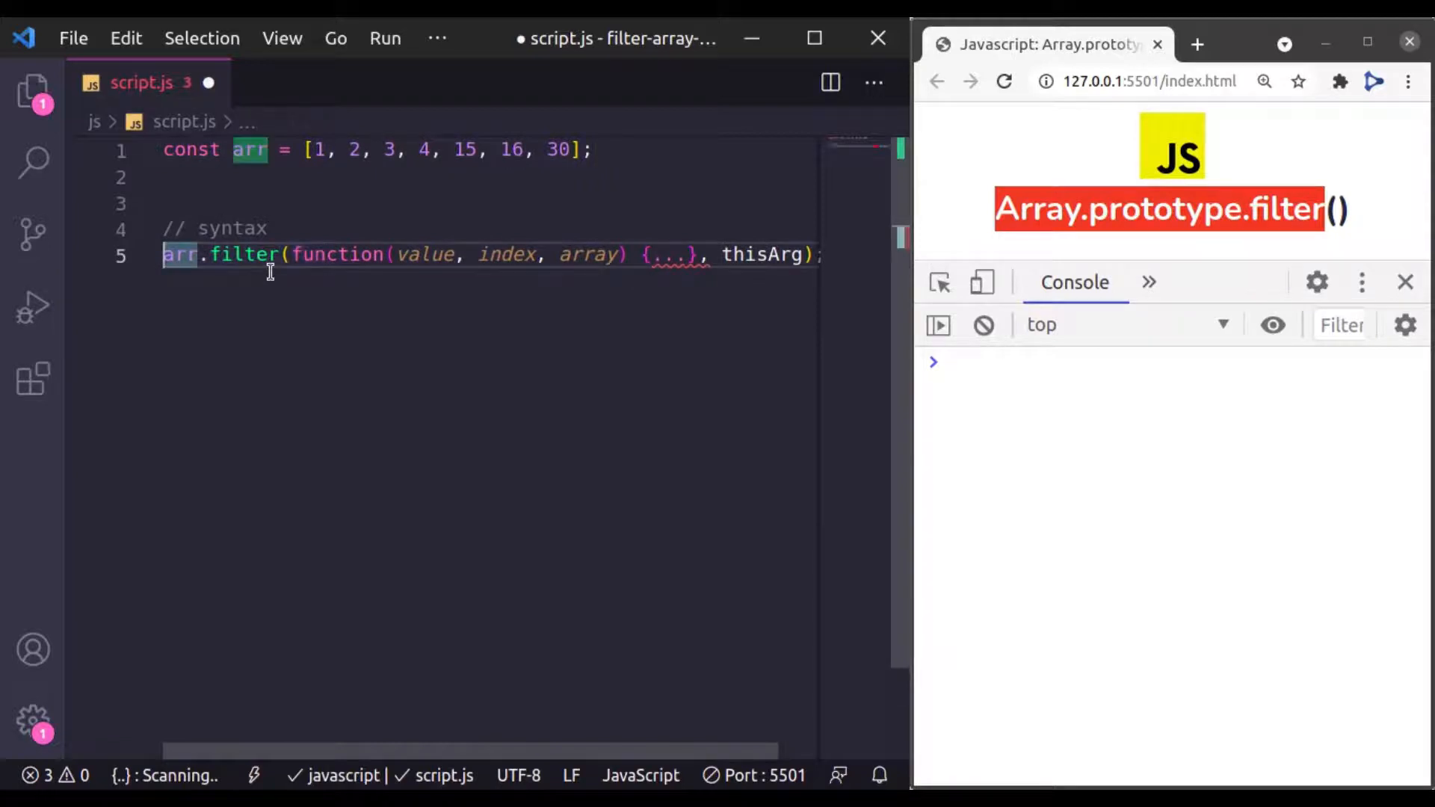
text(const newArray =)
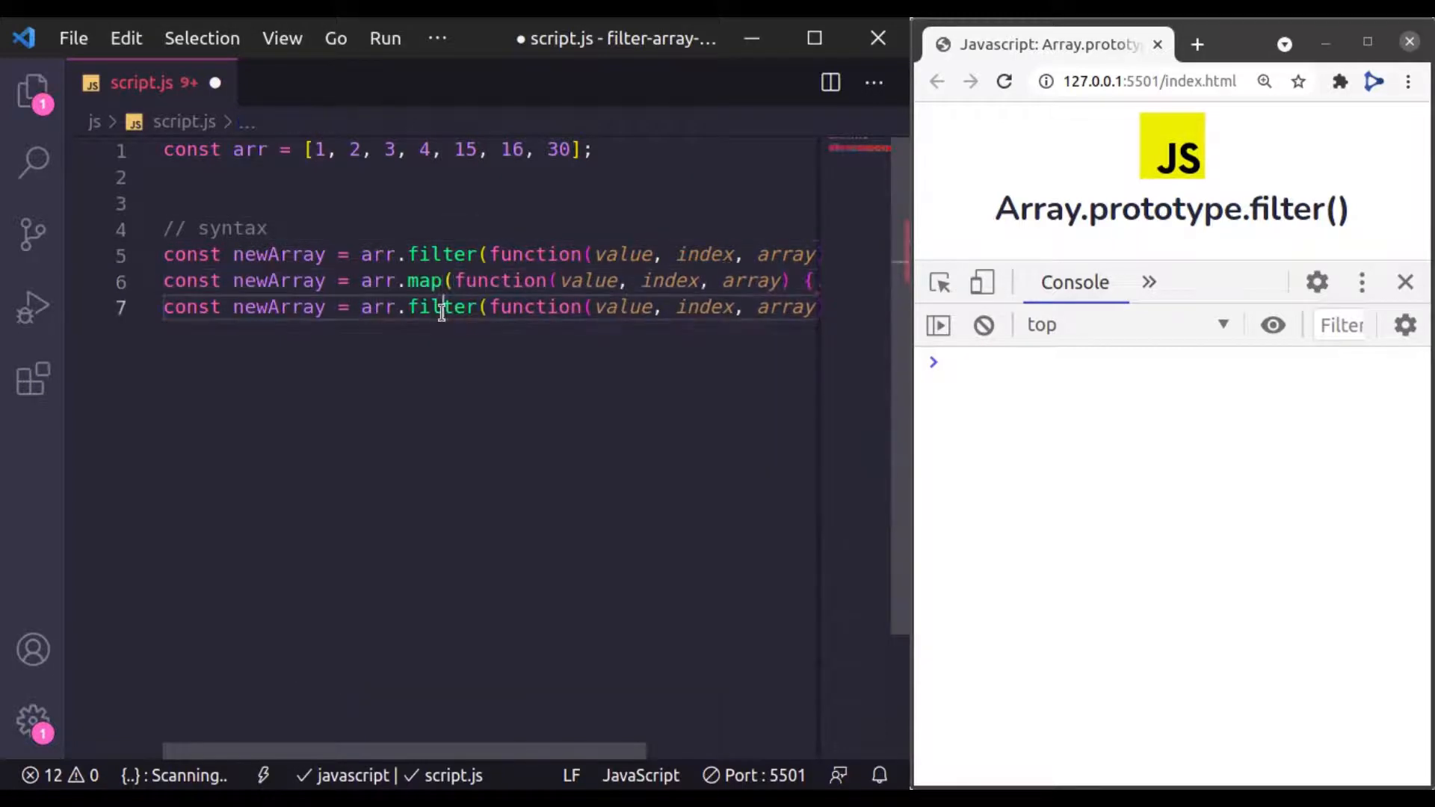
- Try a forEach syntax line, then remove the extra map and forEach lines
text(forEach)
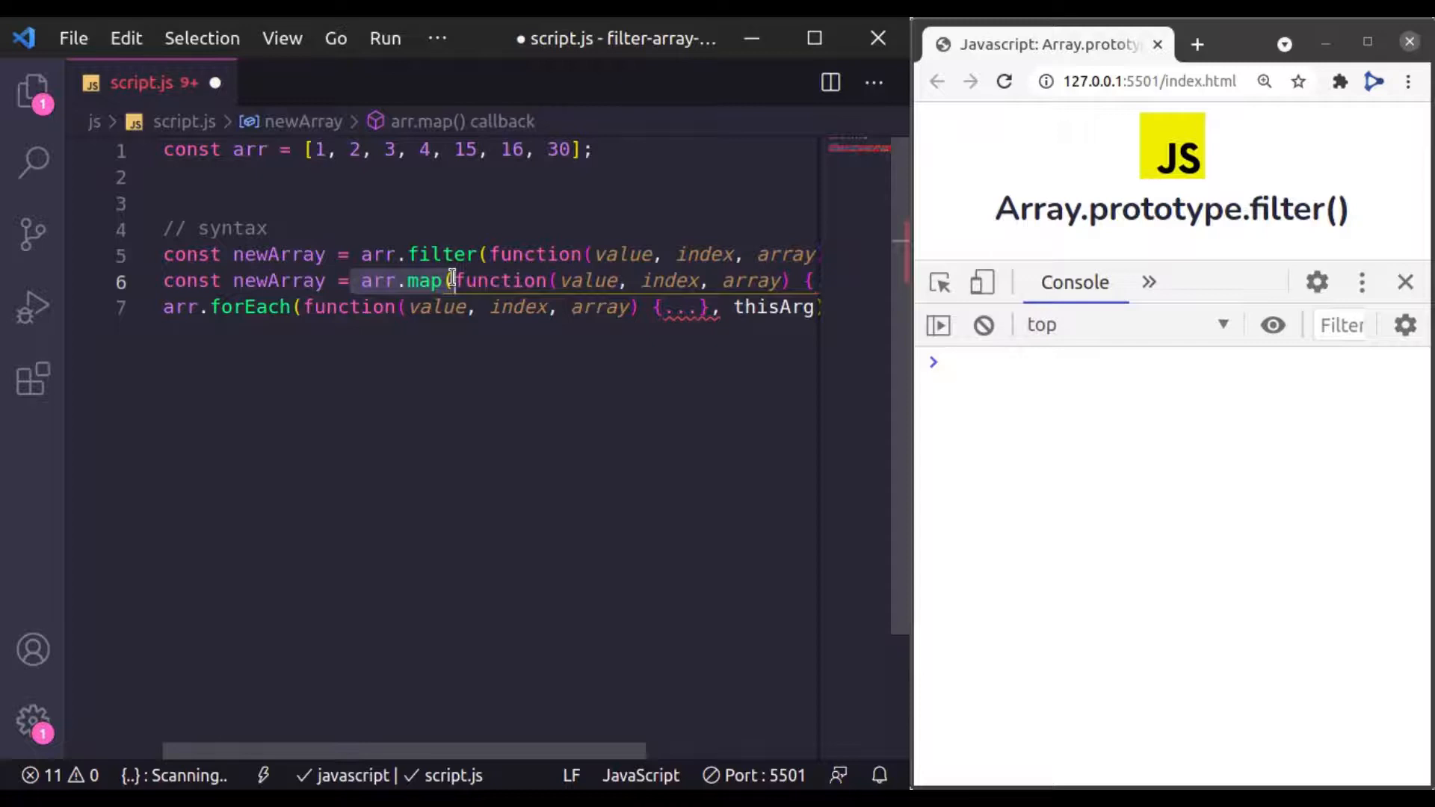
click(355, 255)
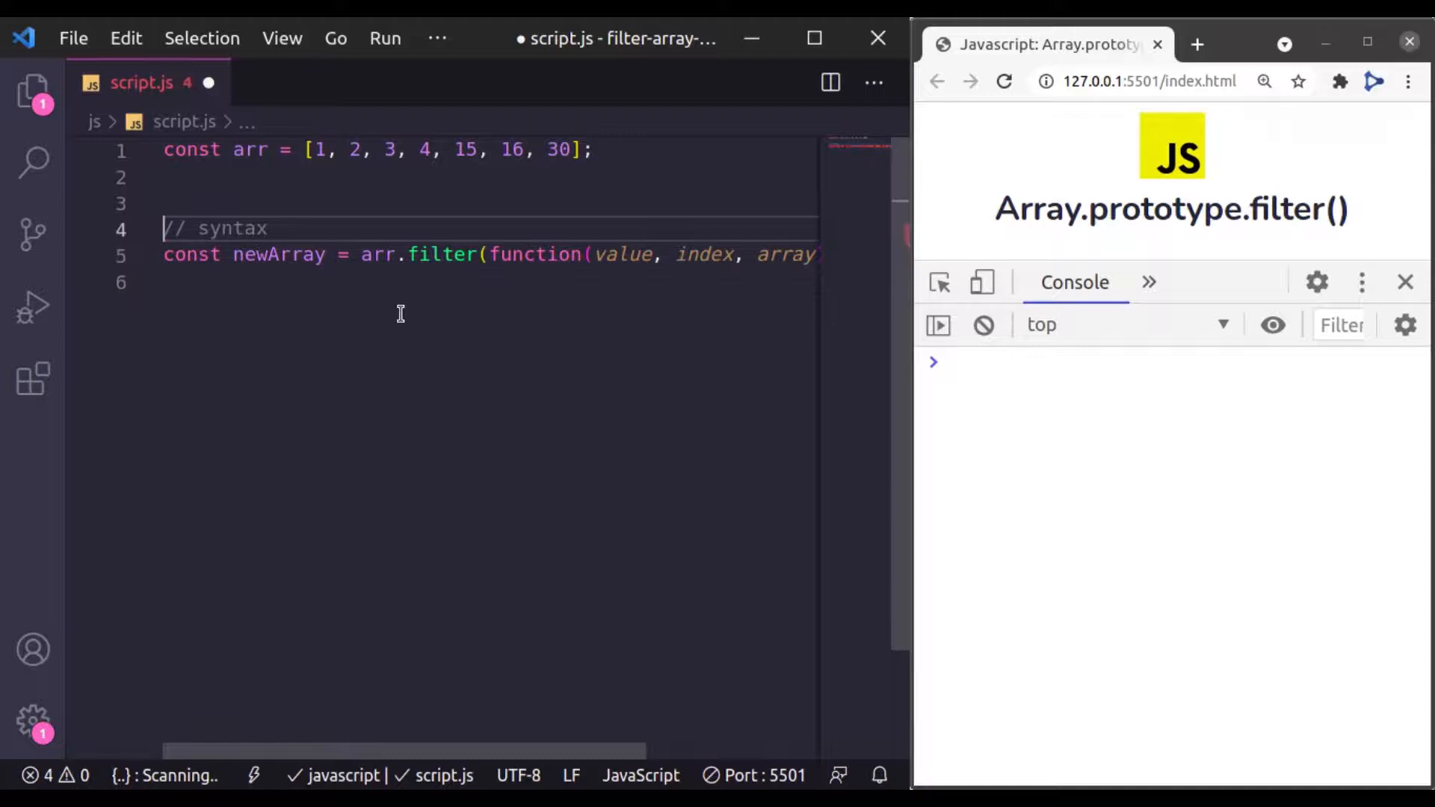
- Comment out the syntax line and begin const newArray = arr.filter below it
key(ctrl+/)
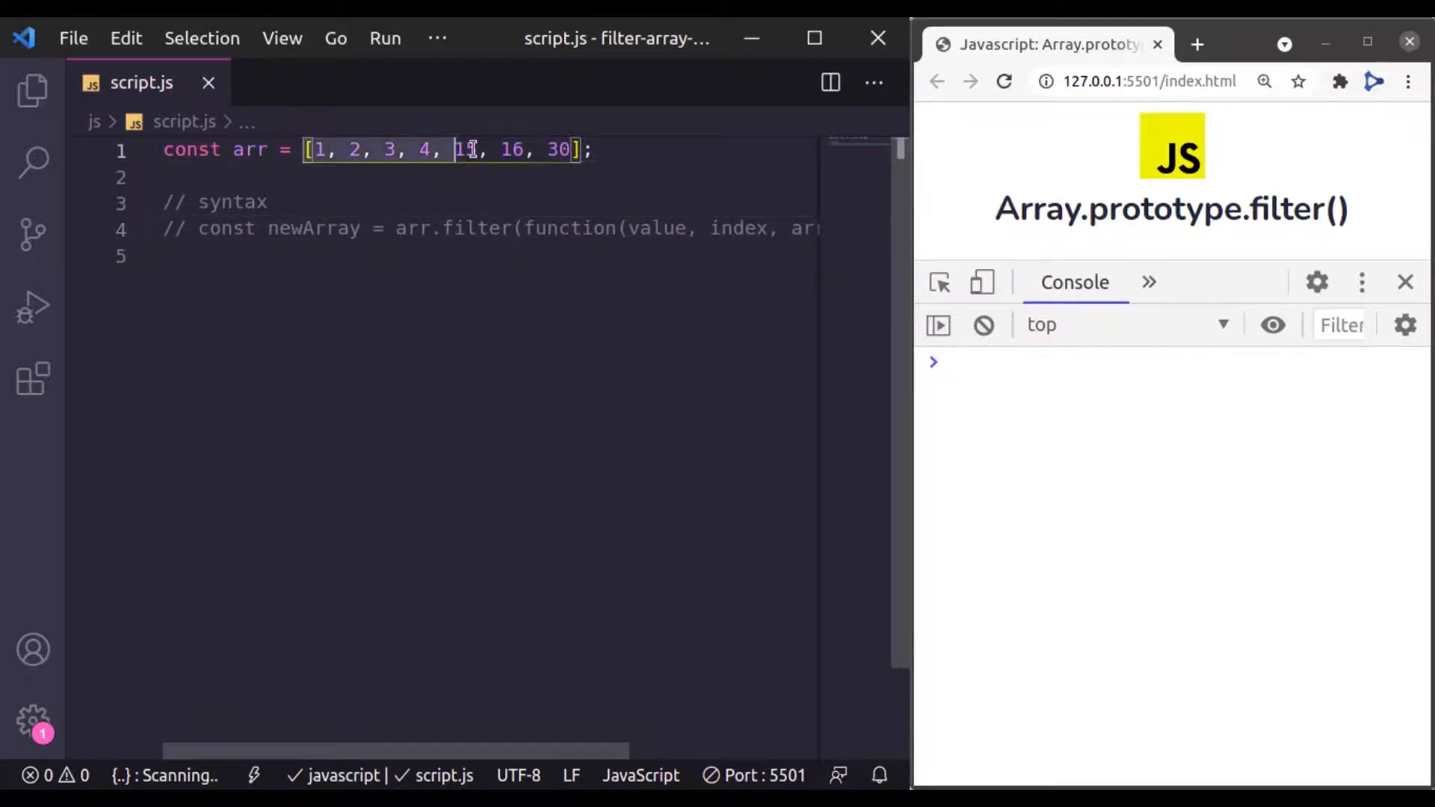
text(15)
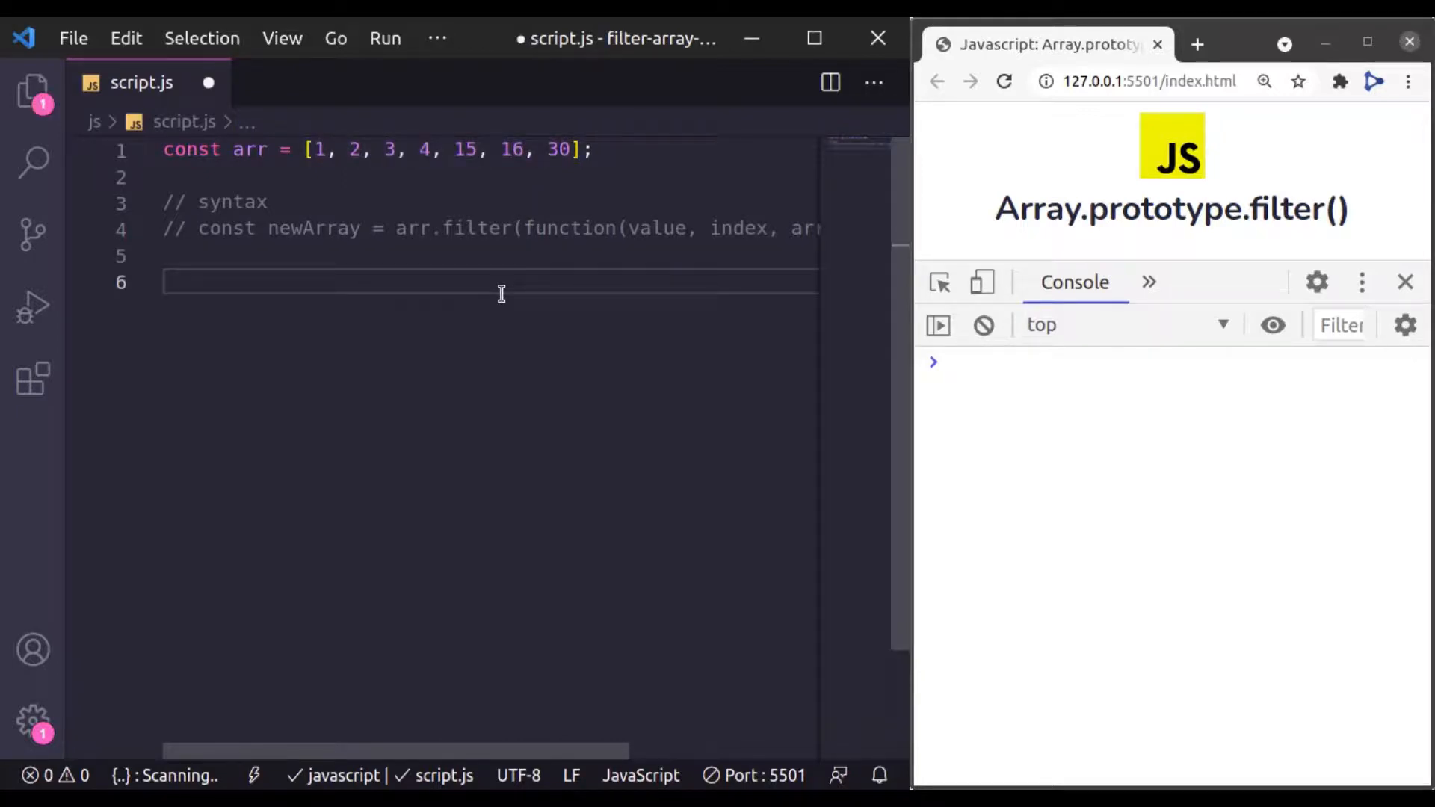
text(const)
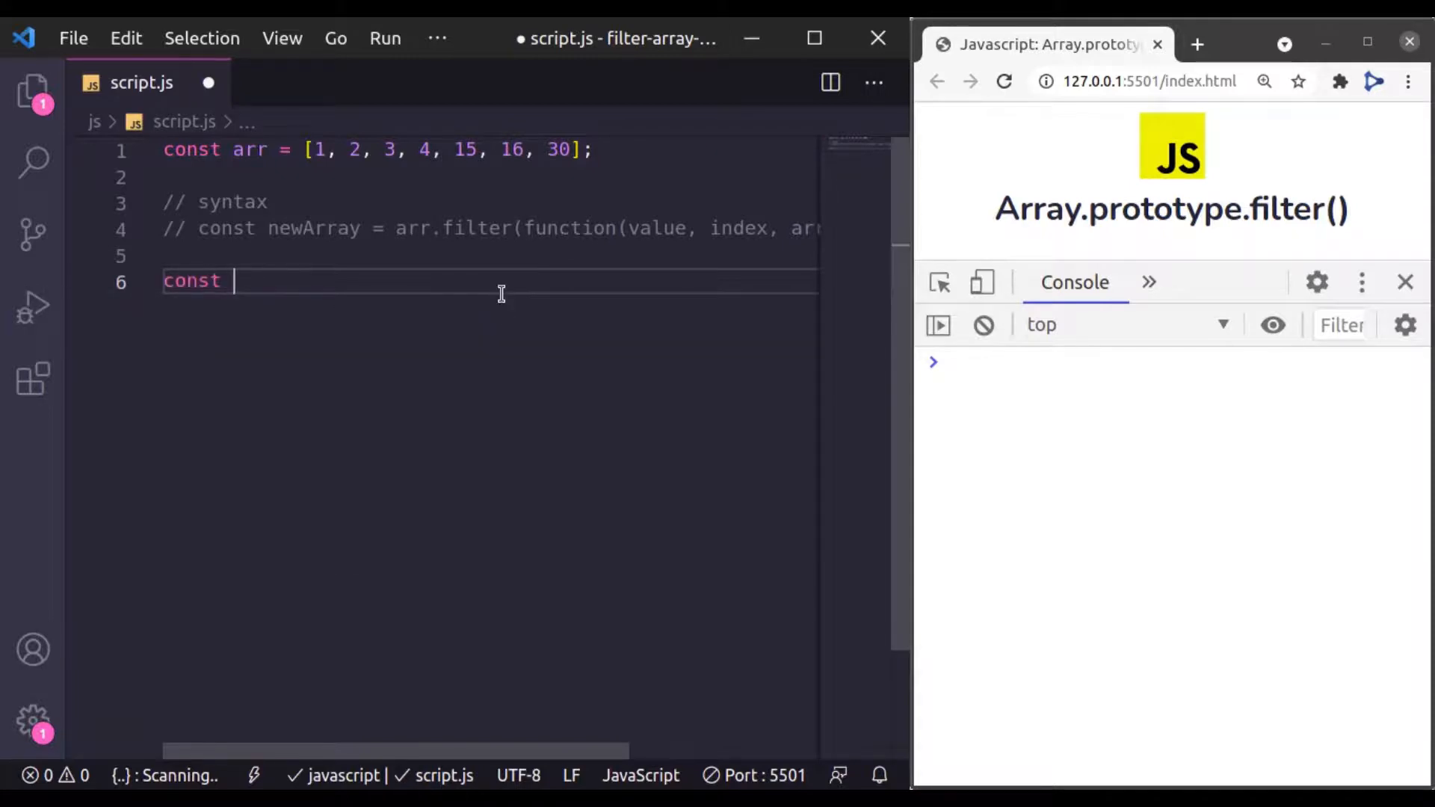
text(newArray = arra)
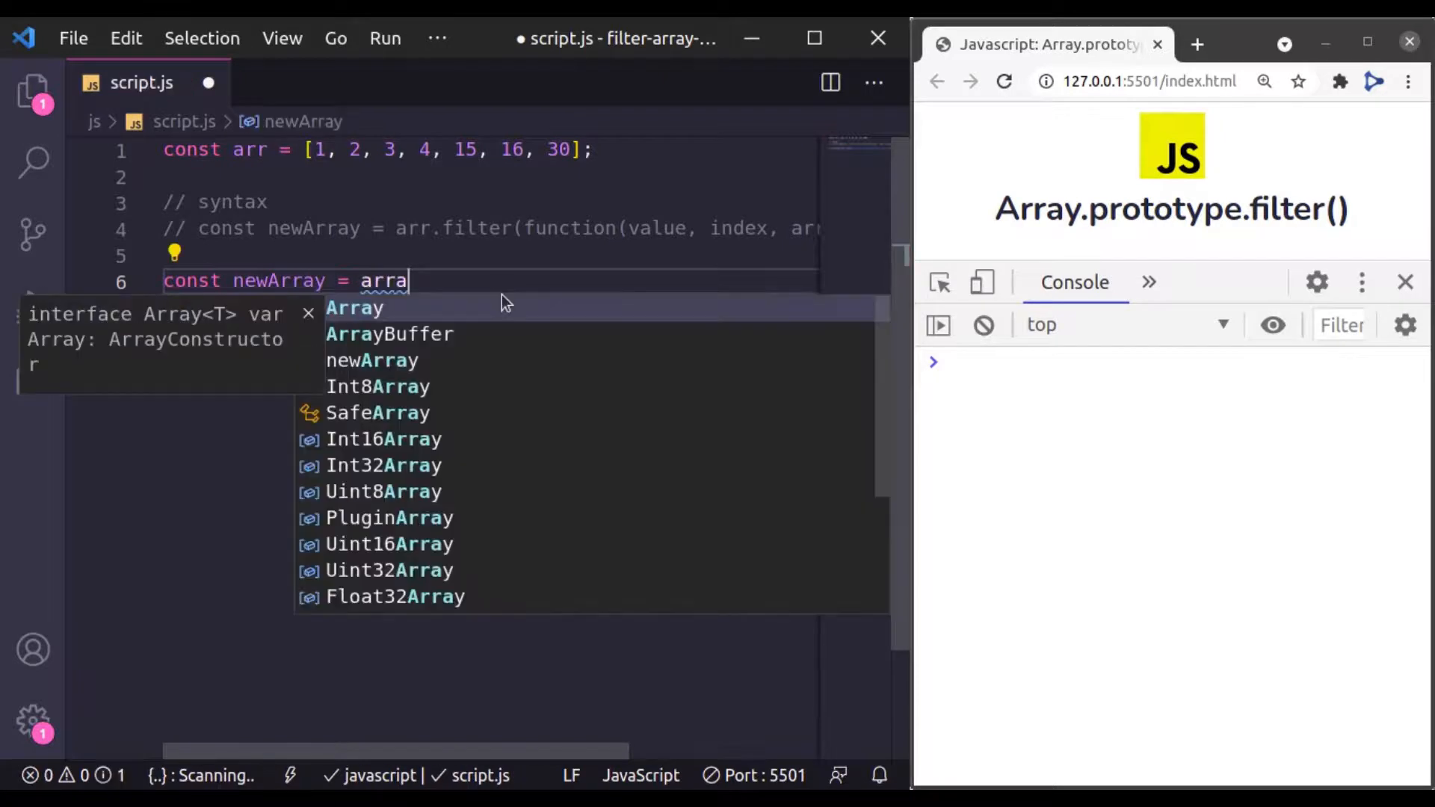
text(.fil)
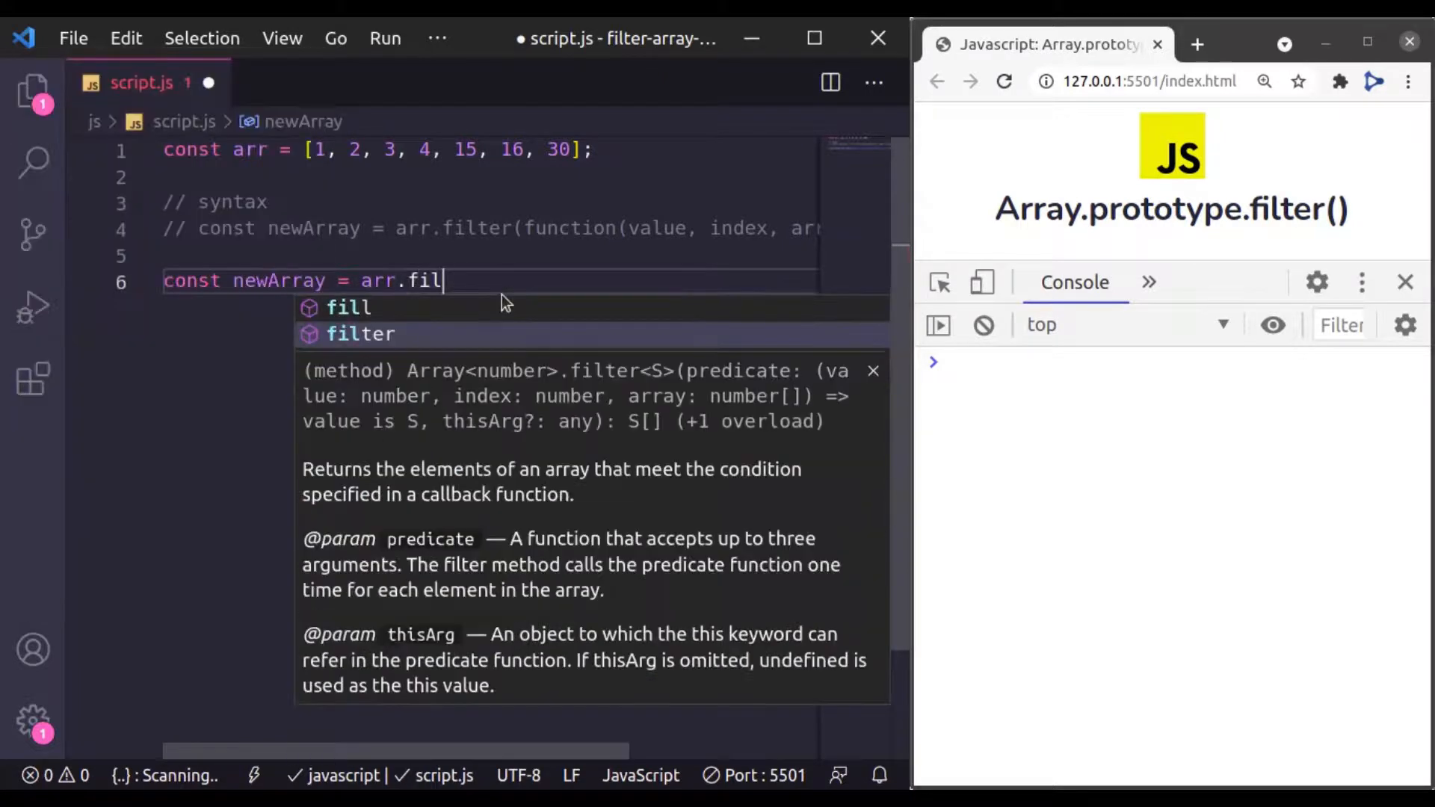
key(Tab)
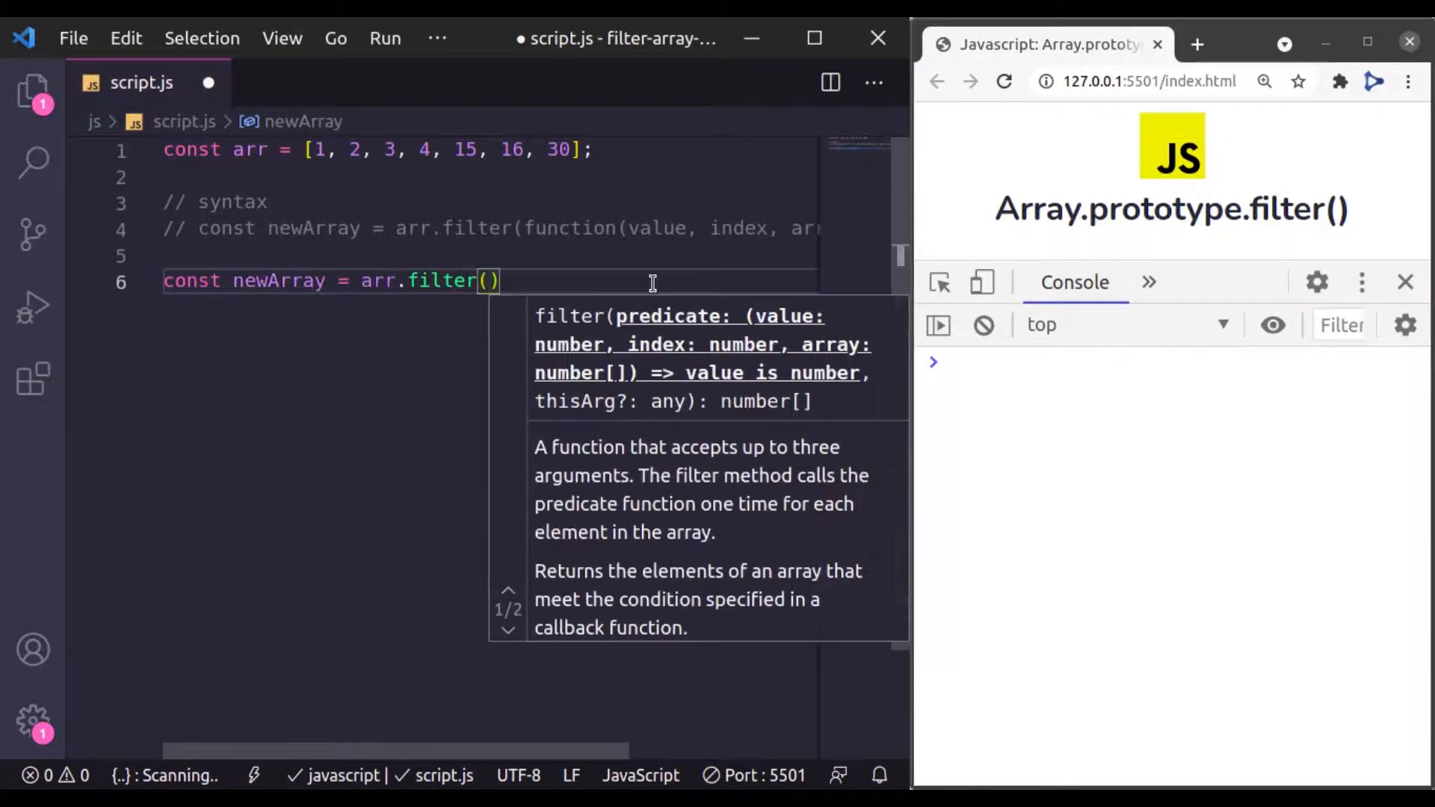
- Give the filter a function(value, index, array) { } callback
text(function())
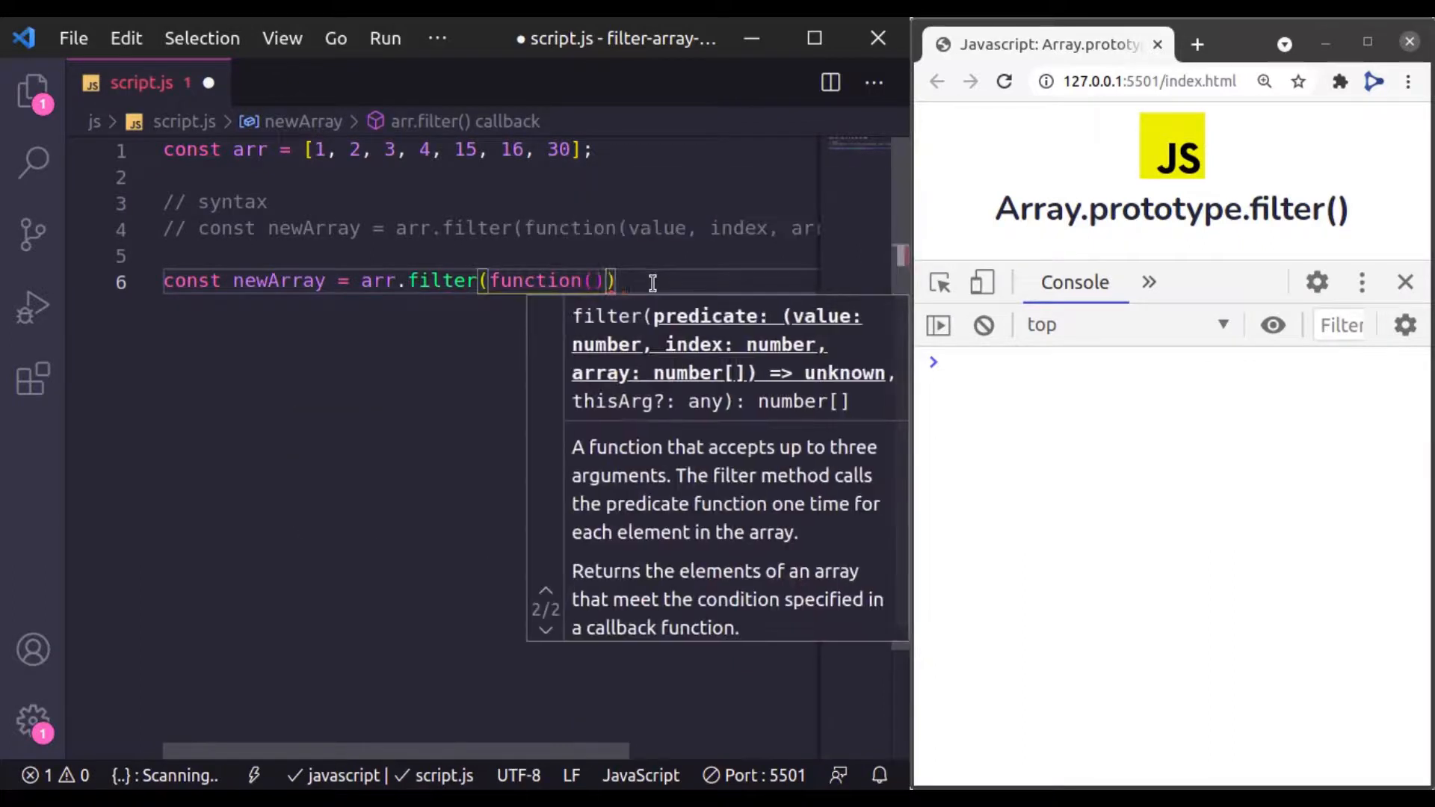
text({)
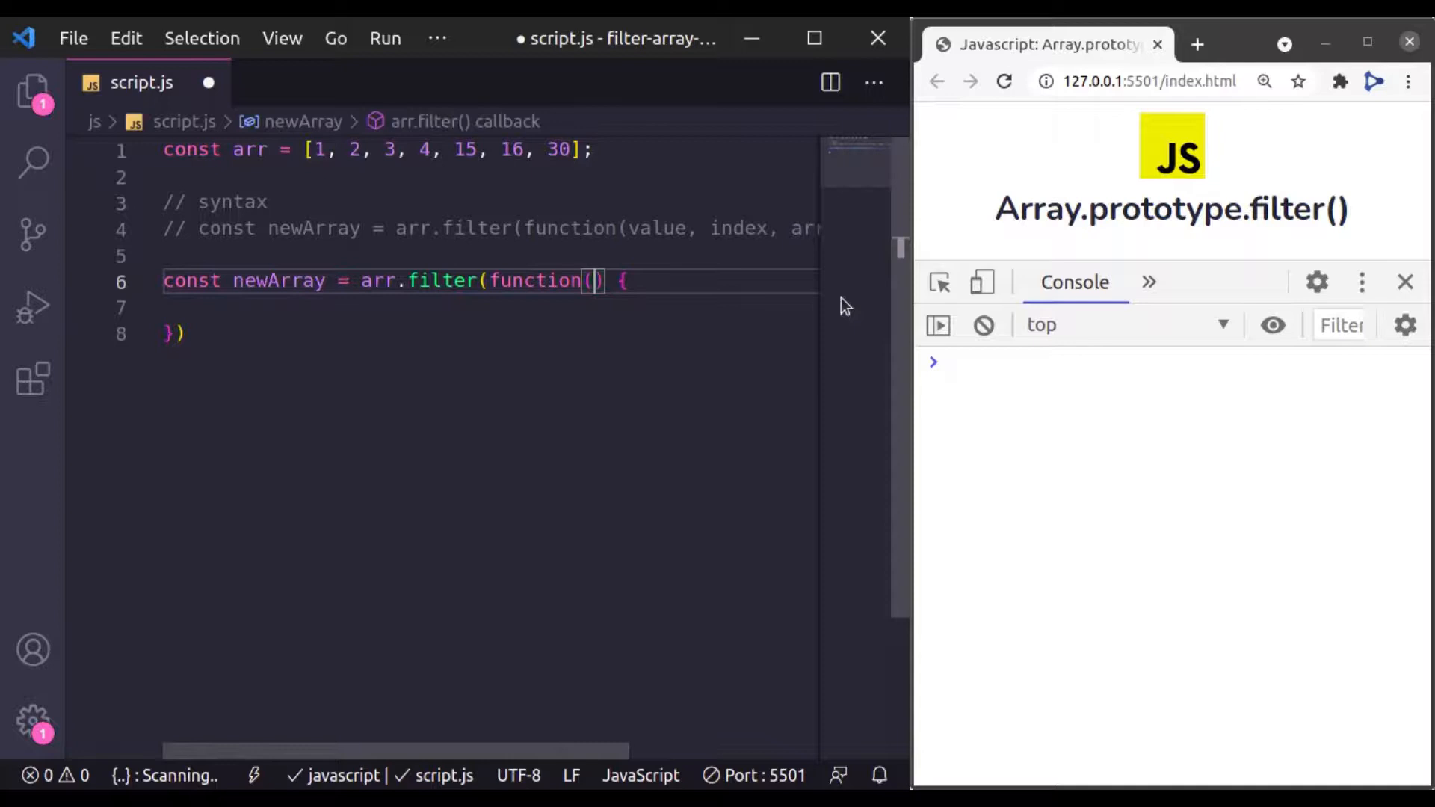
text(value, ind)
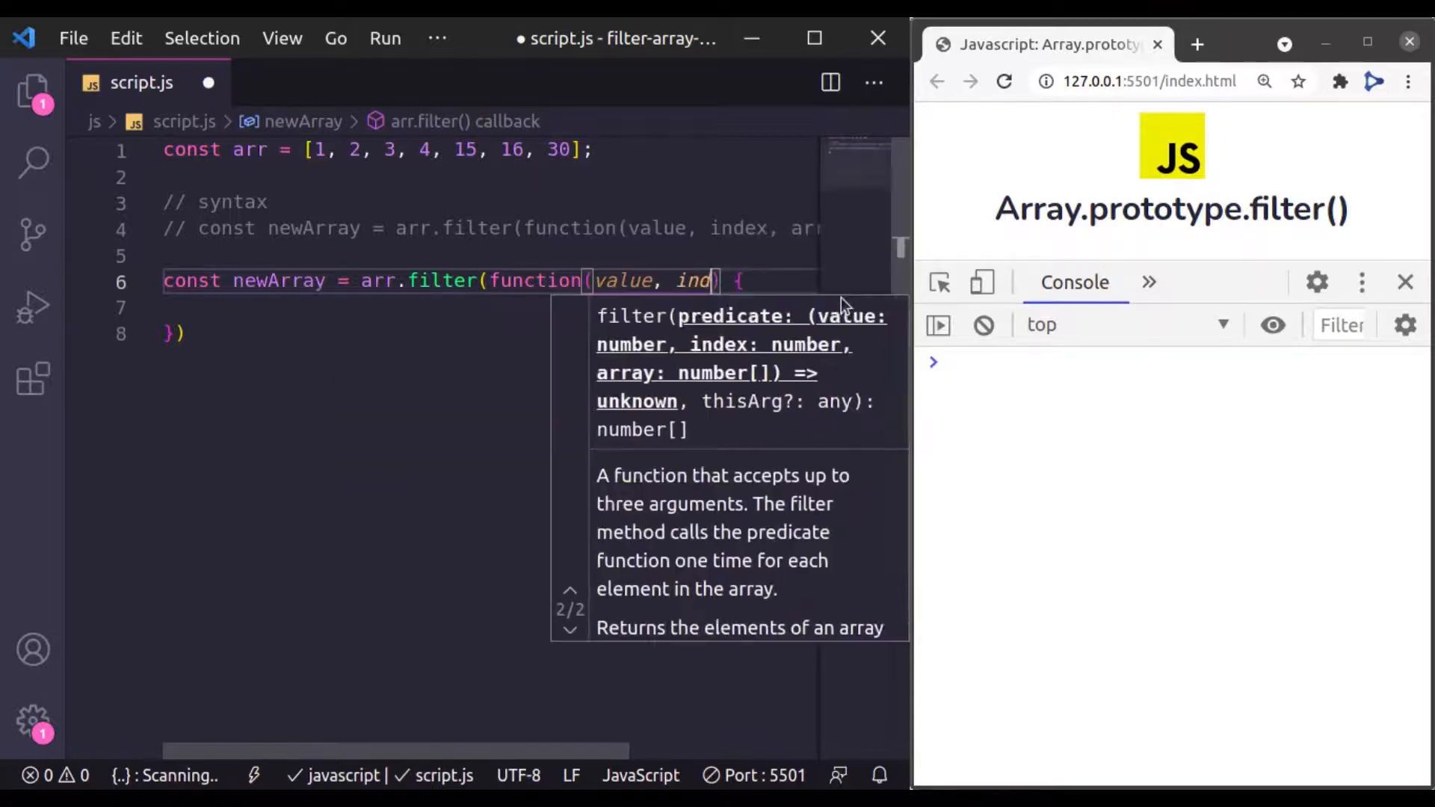
text(, array)
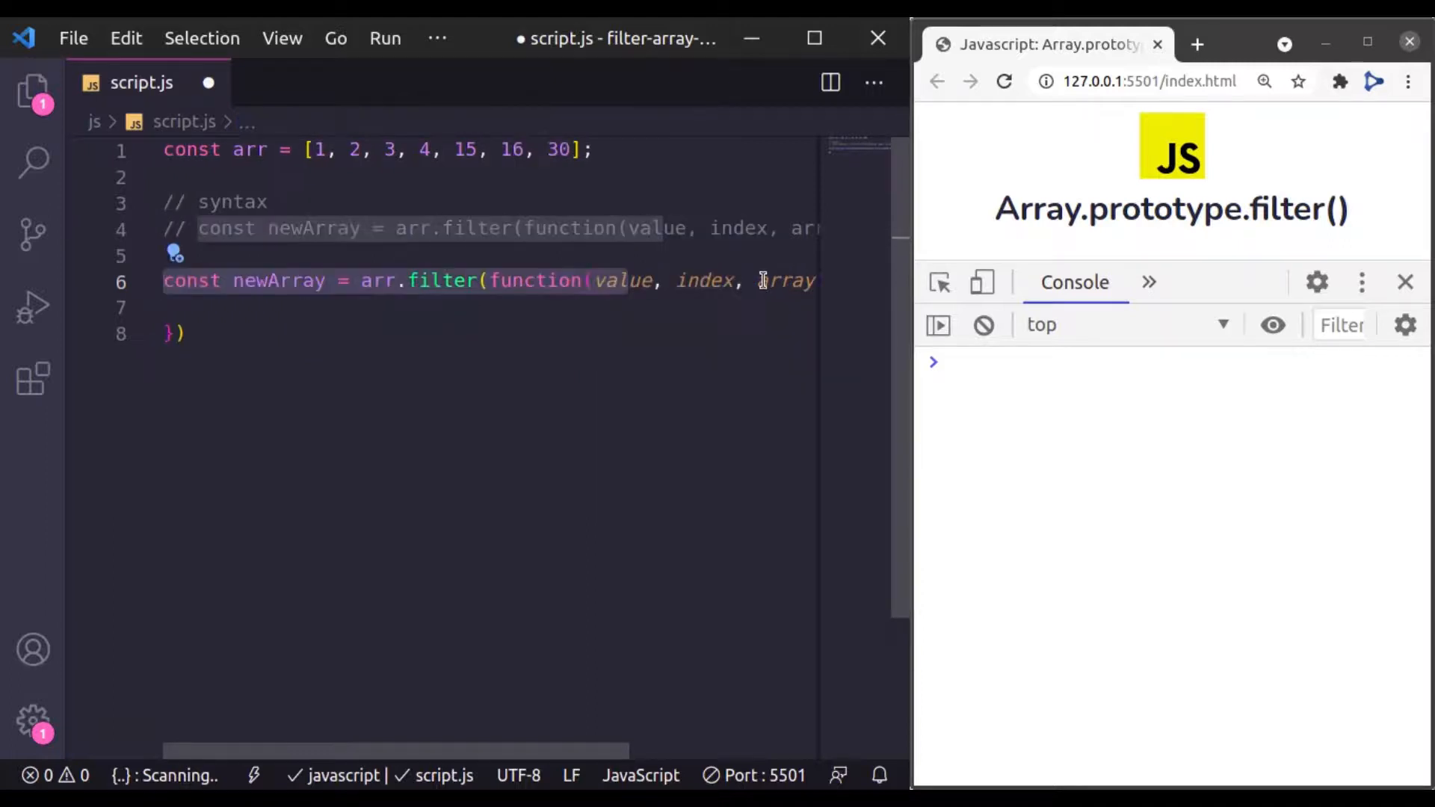
- Log "value:", "index:" and "array:" inside the callback and check the console output
text(log("valu");)
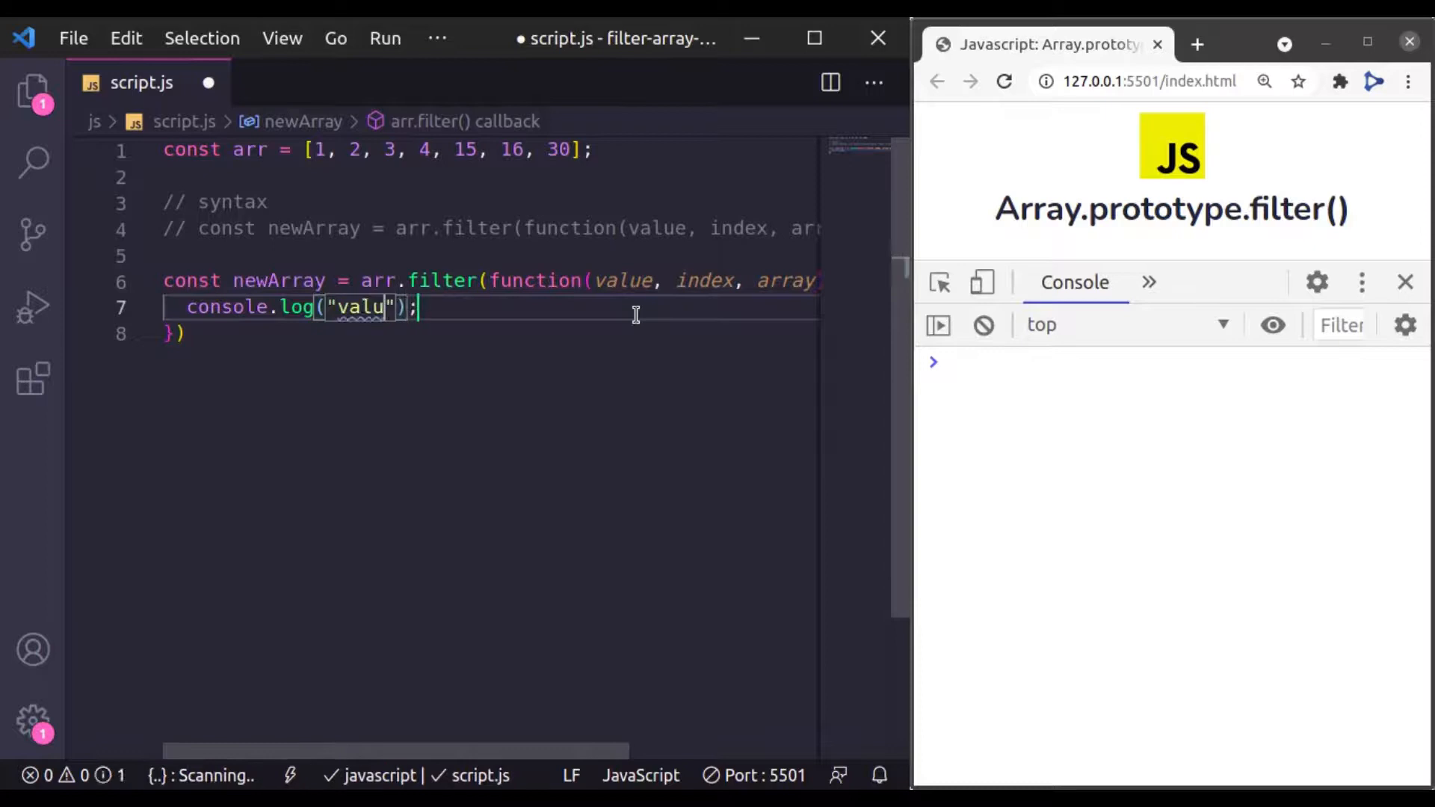
text(e:)
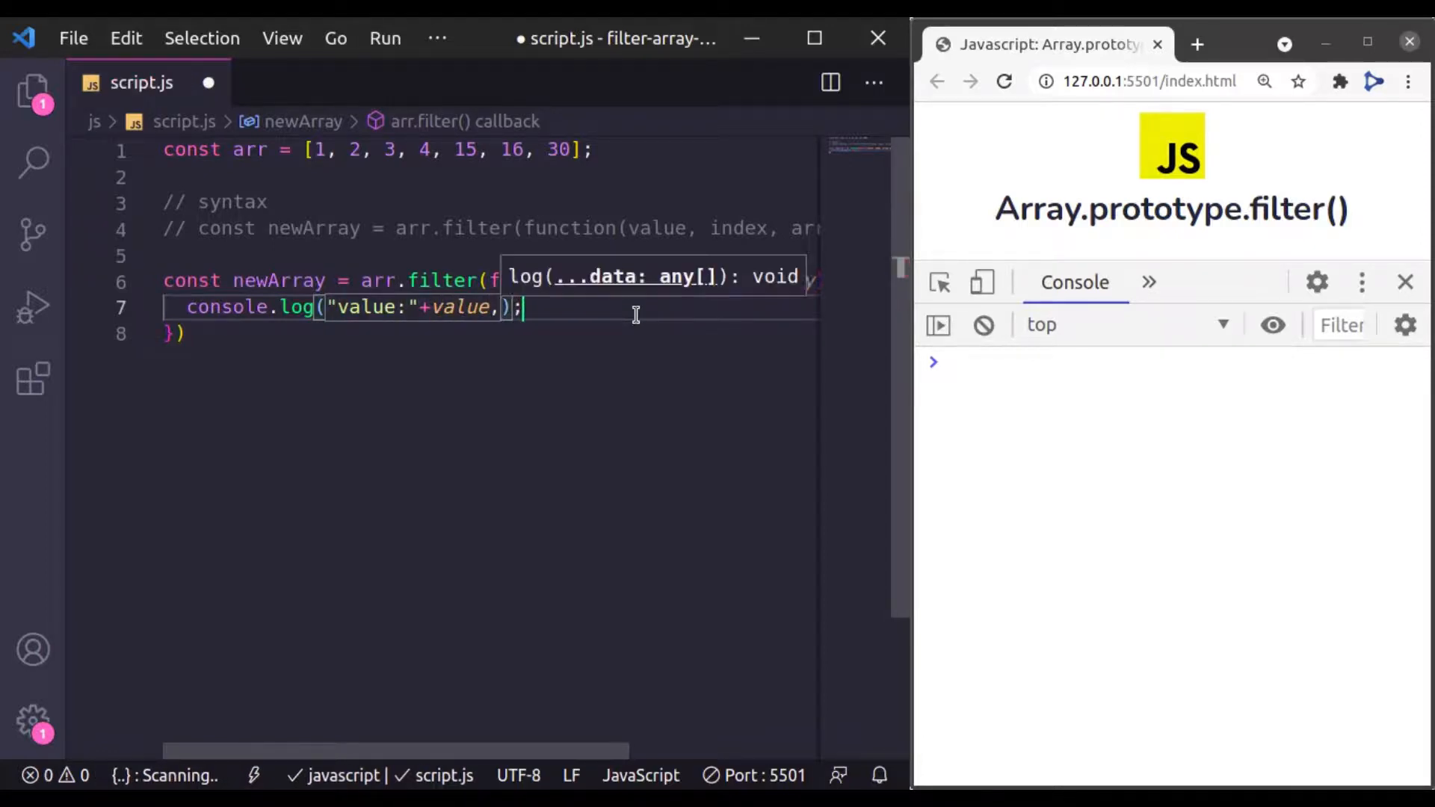
text("index:" + index, "array)
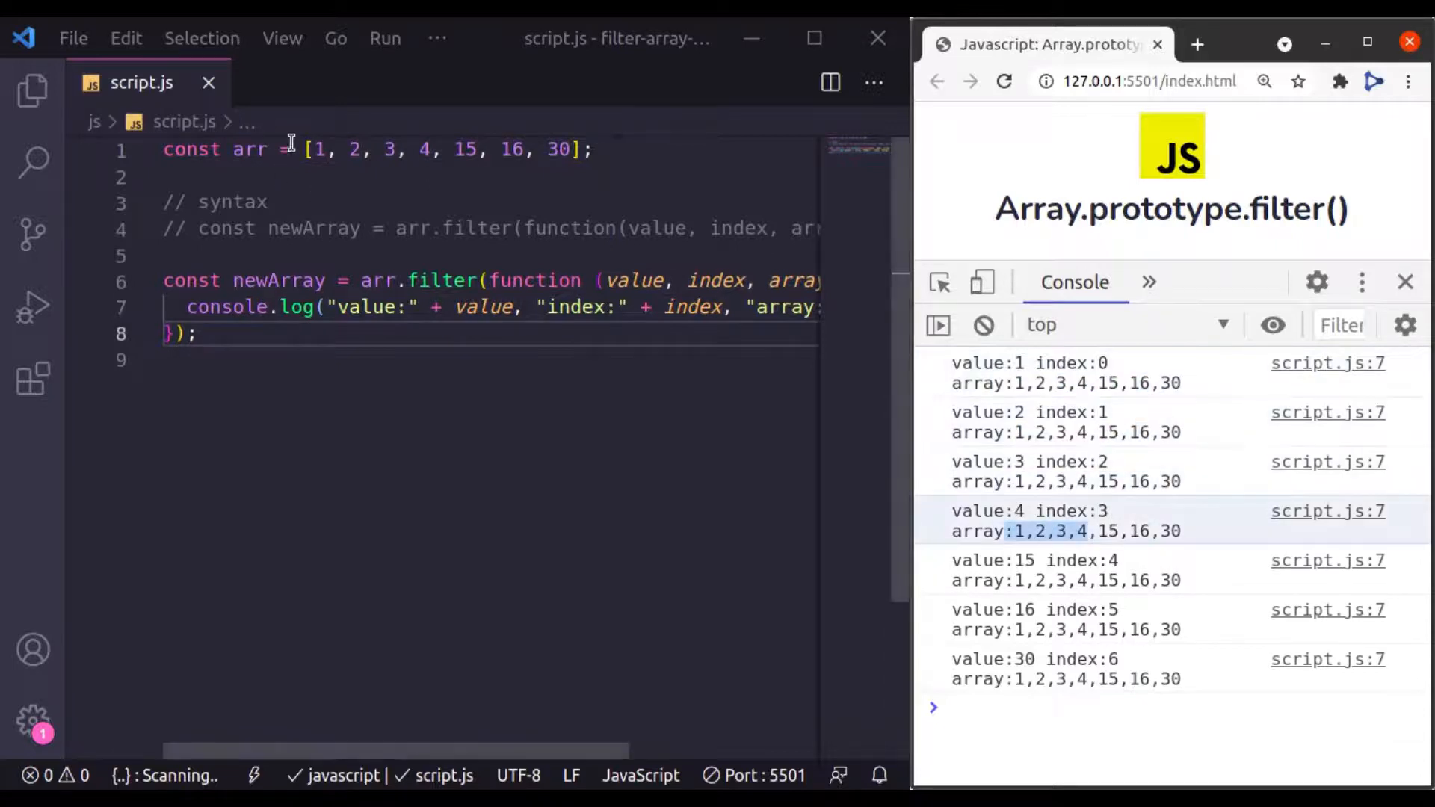
mouse_move(482, 306)
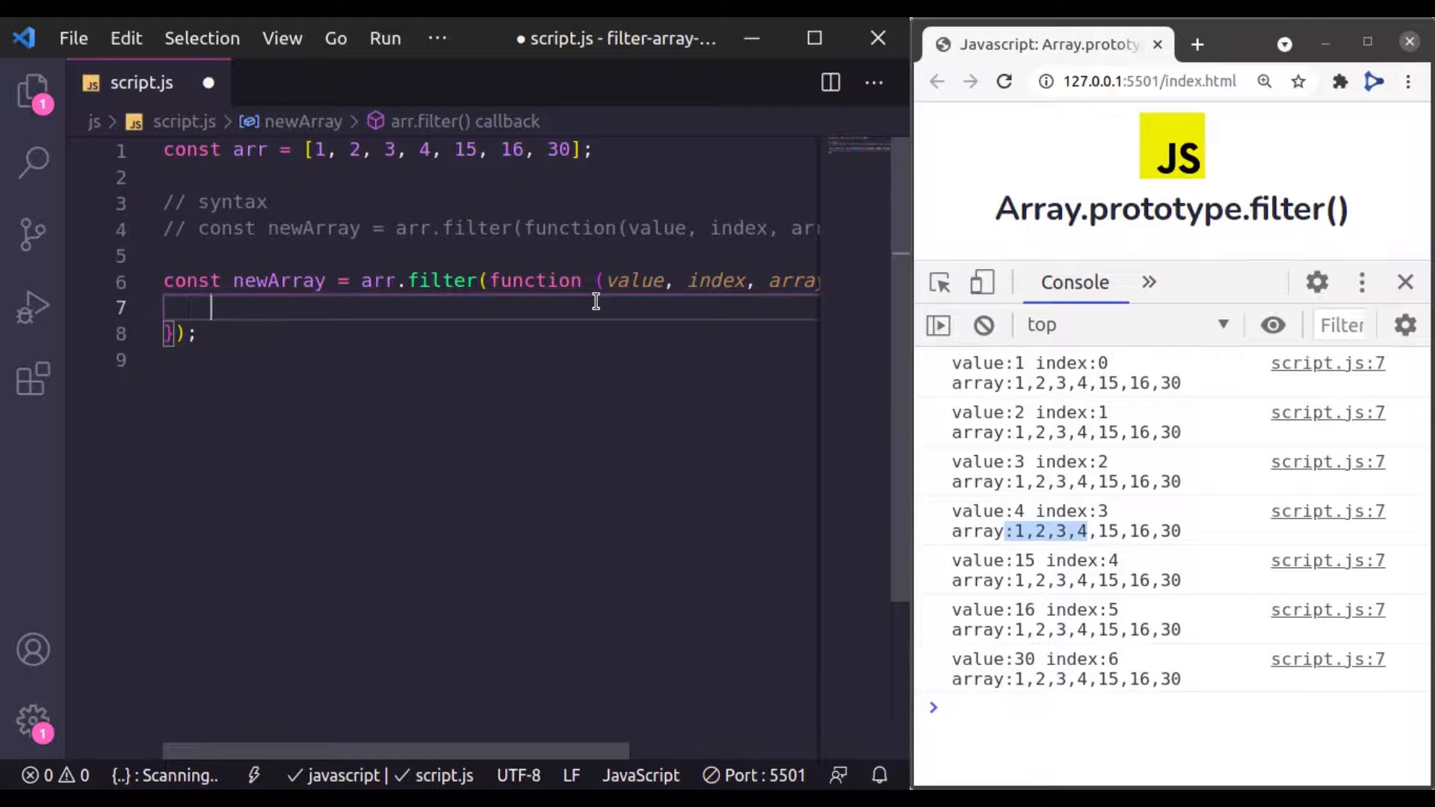
- Replace the log line with return value > 10;
text(return value >)
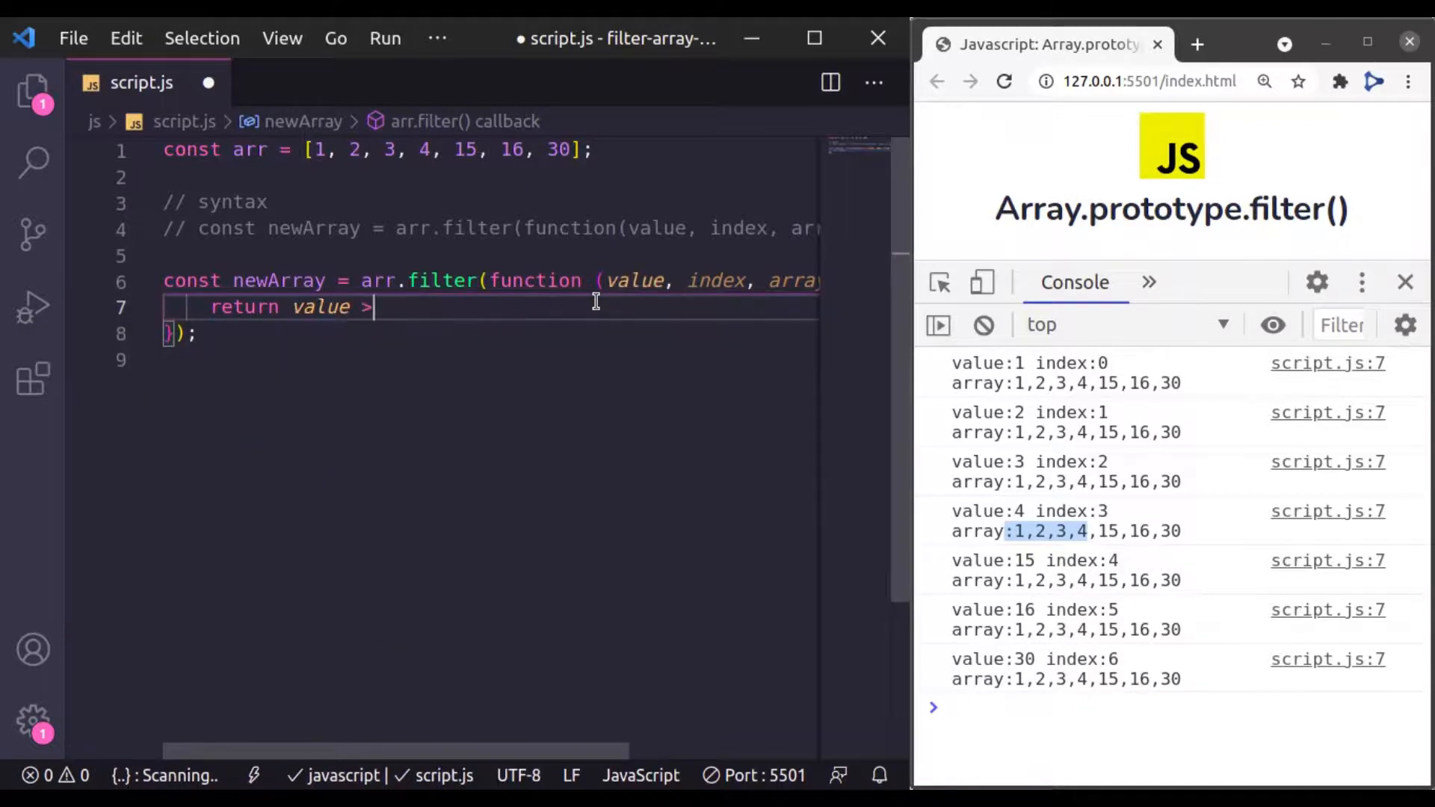
text(10;)
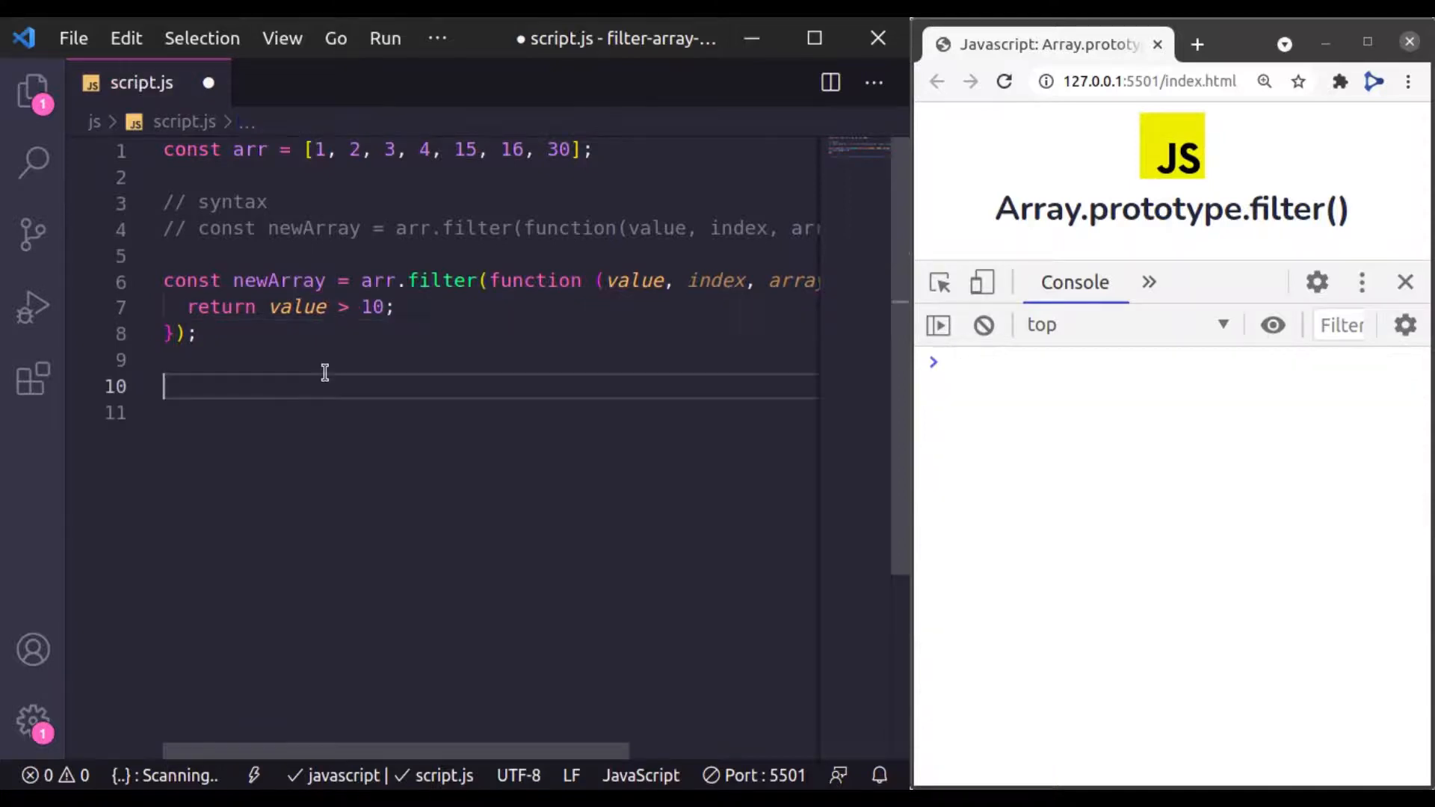
- Log newArray, view [15, 16, 30] in the console, then flip the comparison to <
key(enter)
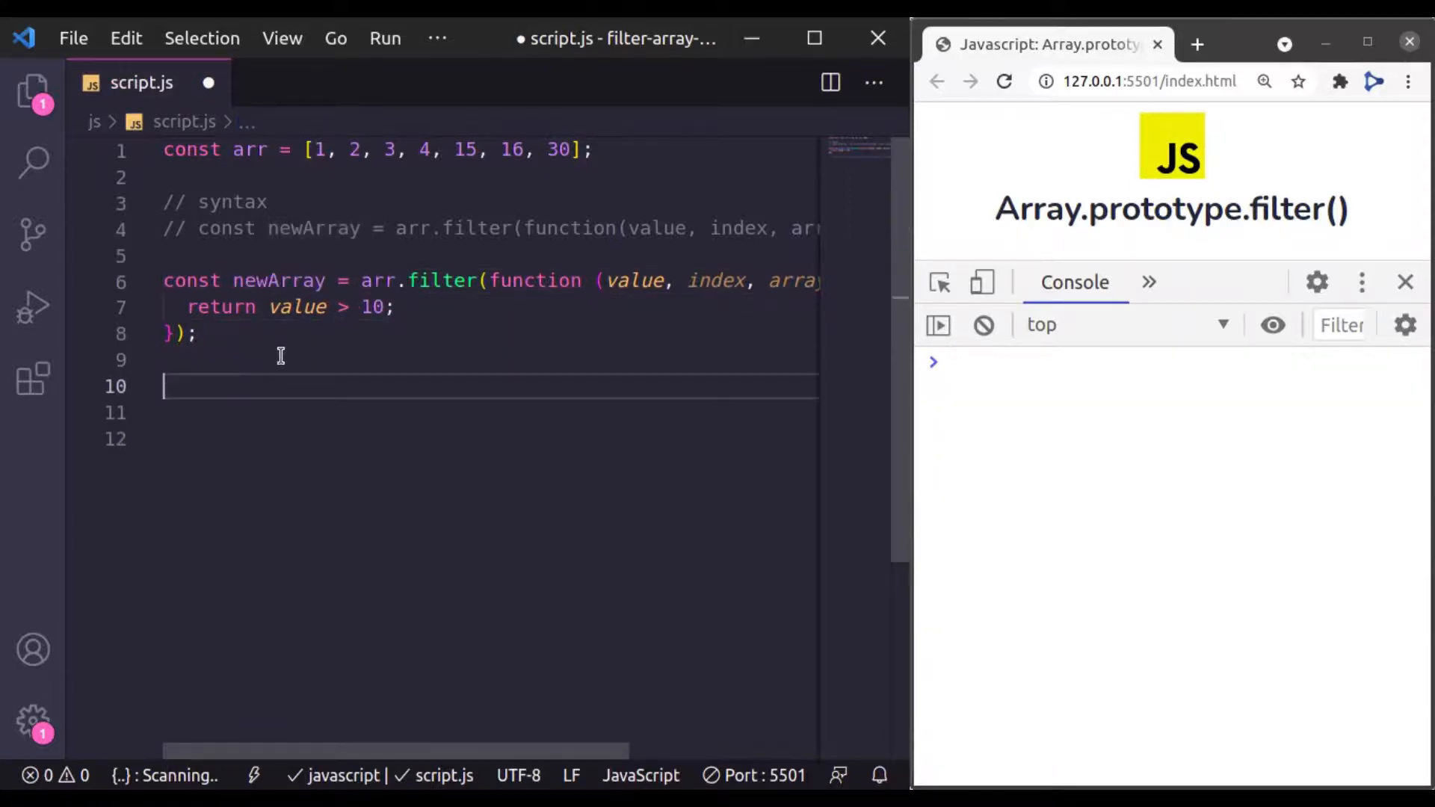
text(console.log(newArray);)
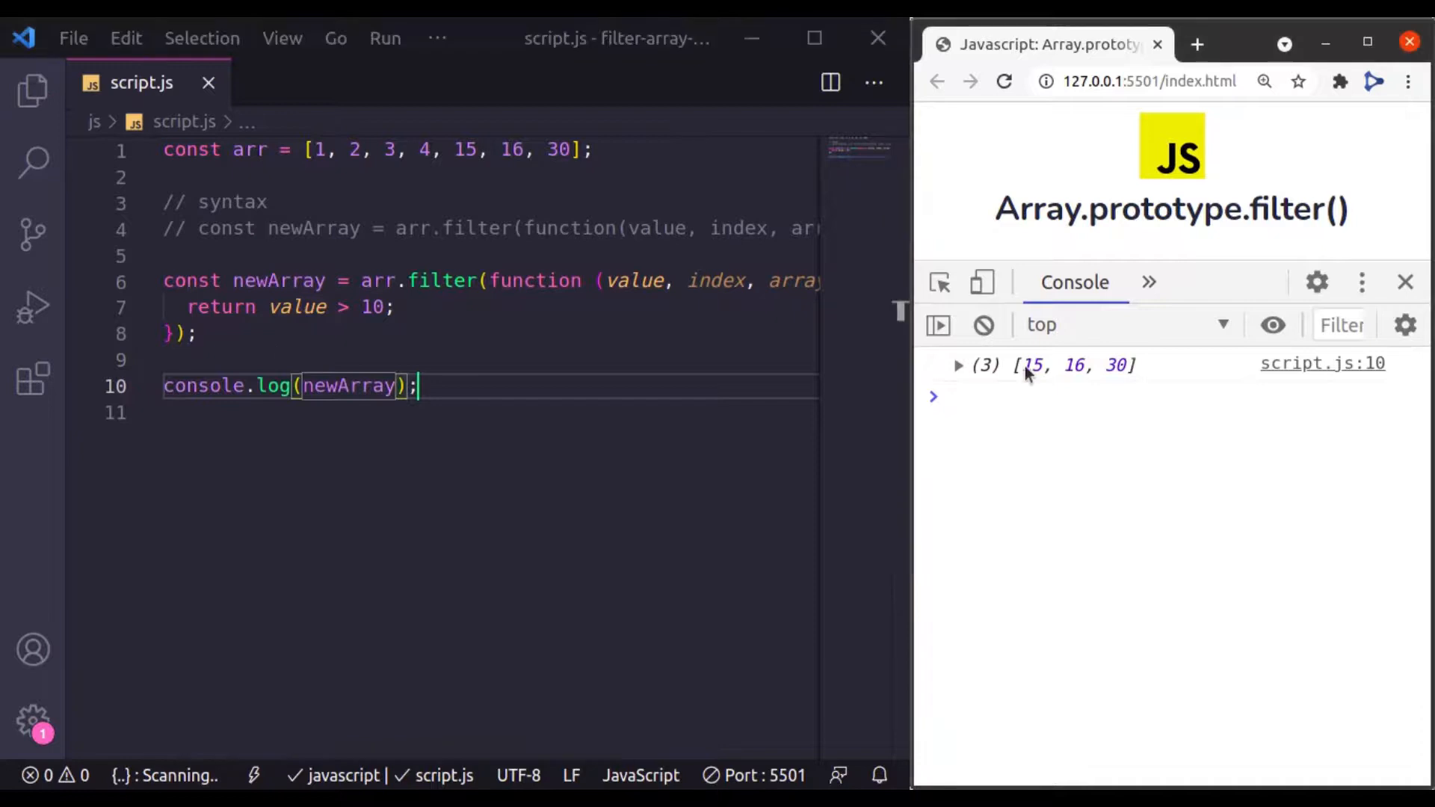
click(958, 364)
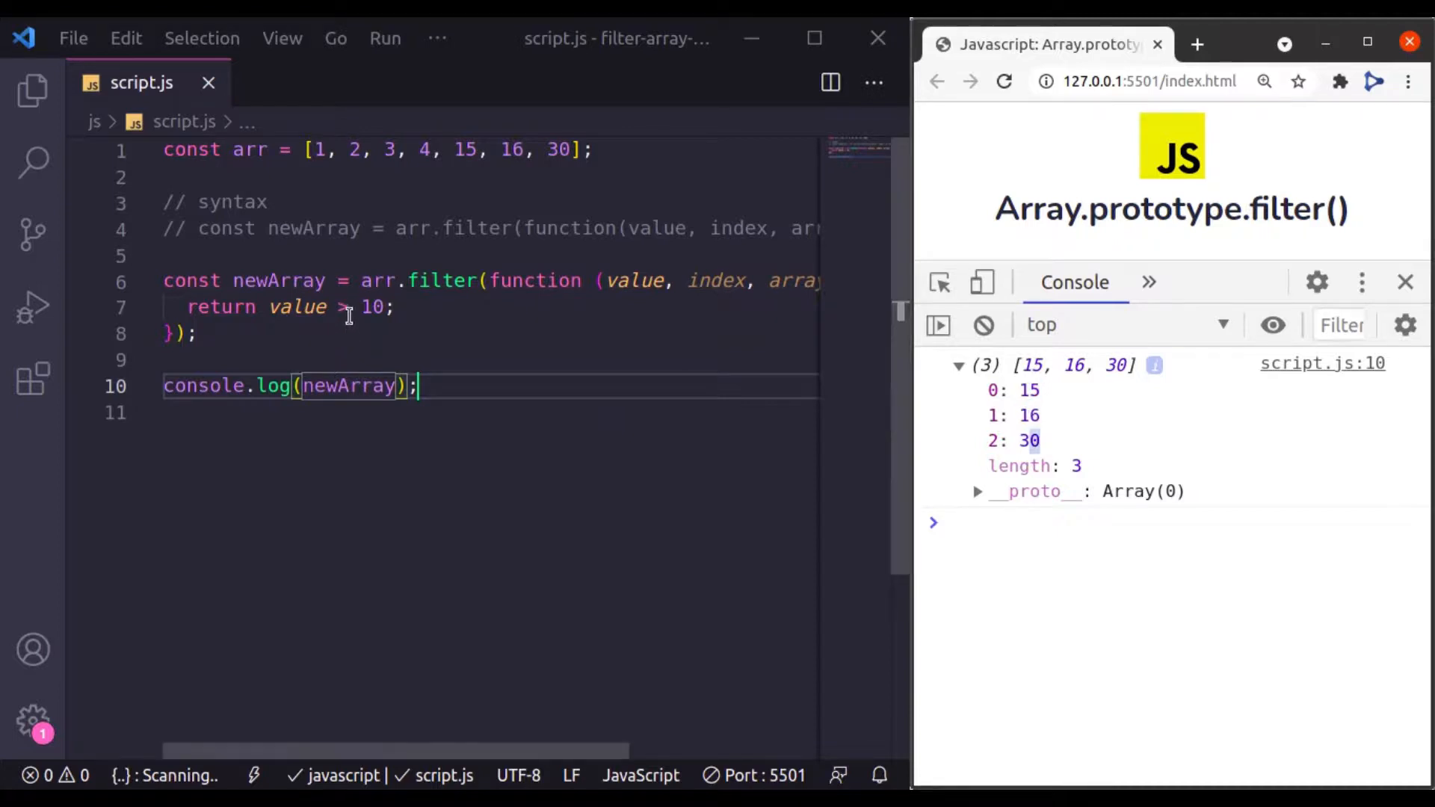
text(<)
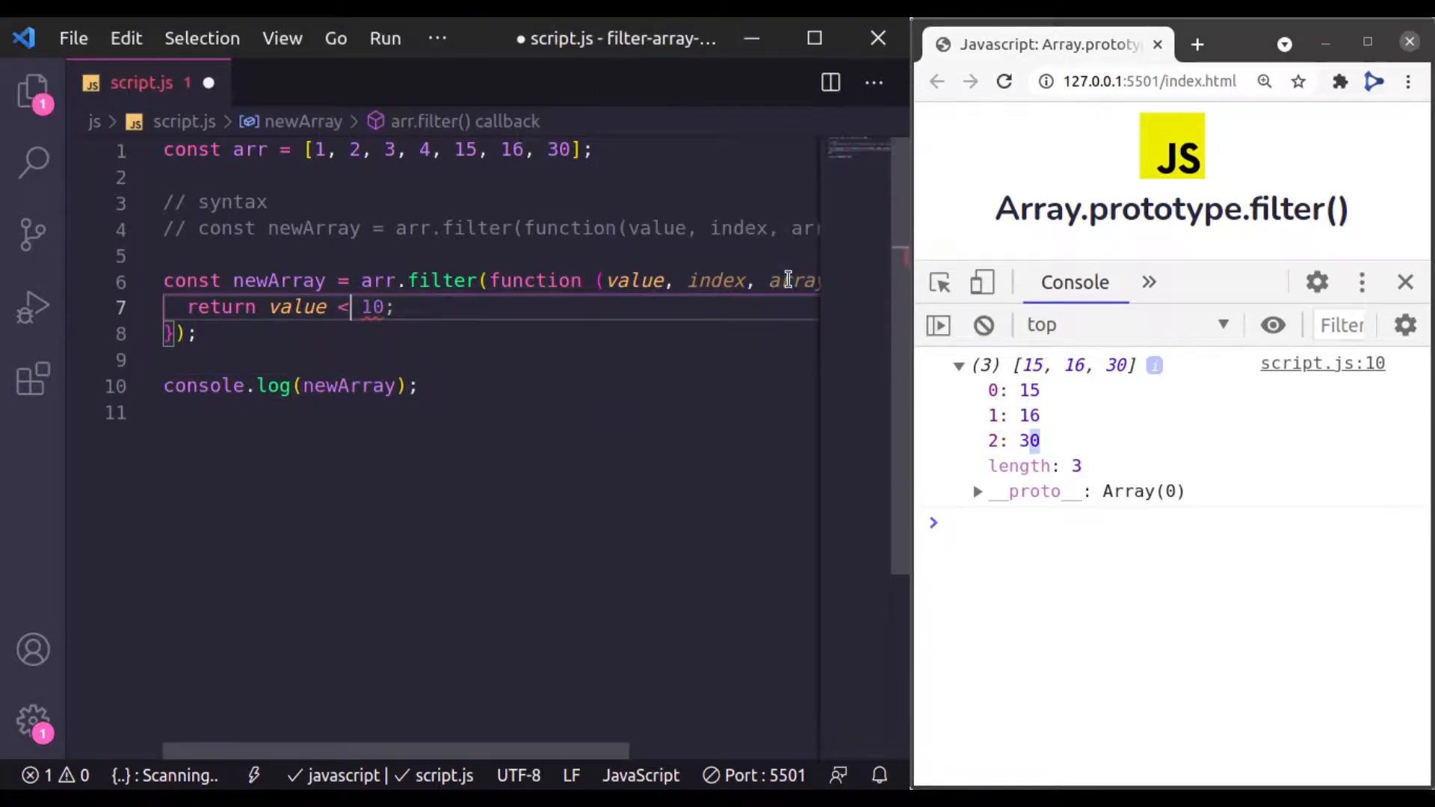
- Save so the console shows [1, 2, 3, 4] for value < 10, then return to the editor
key(ctrl+s)
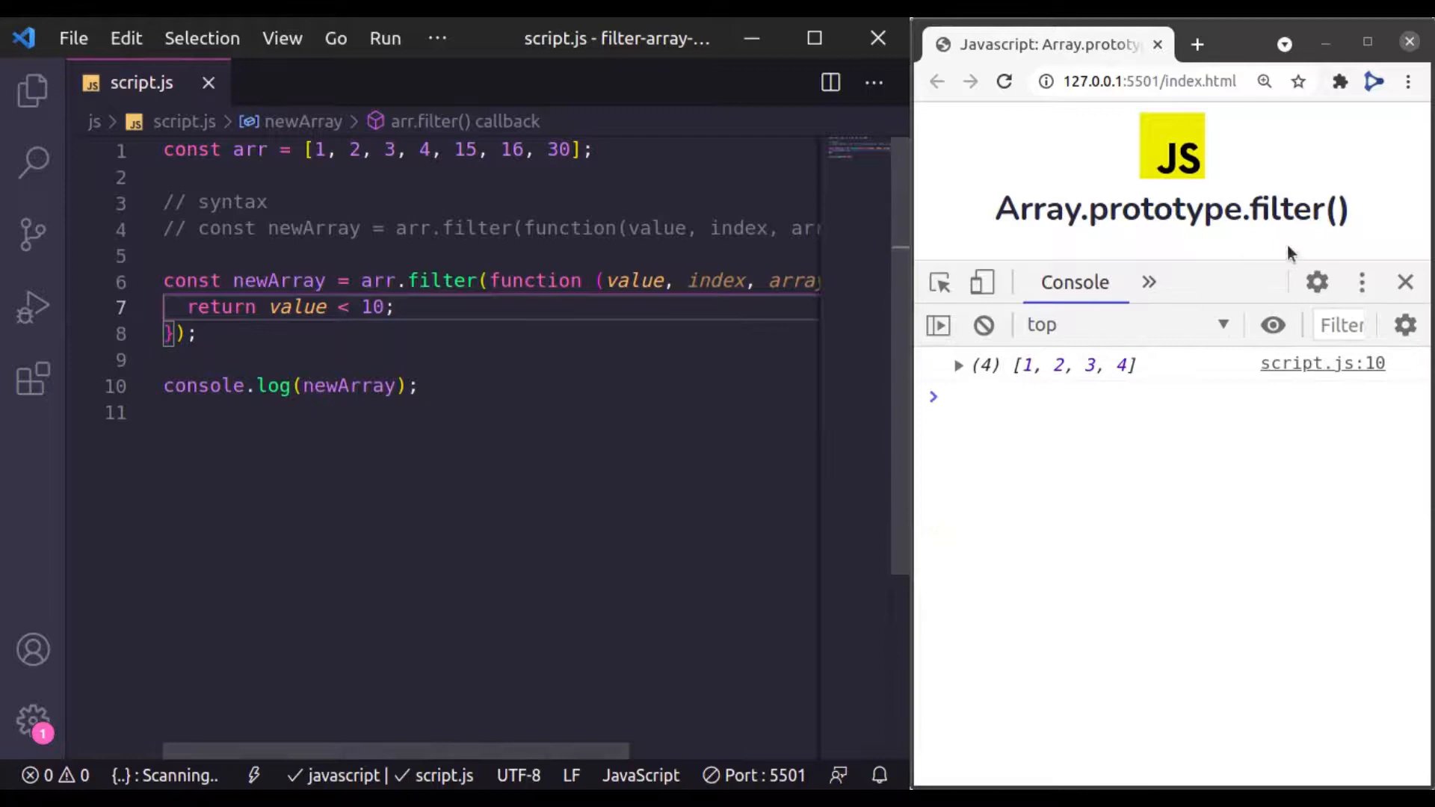
click(958, 364)
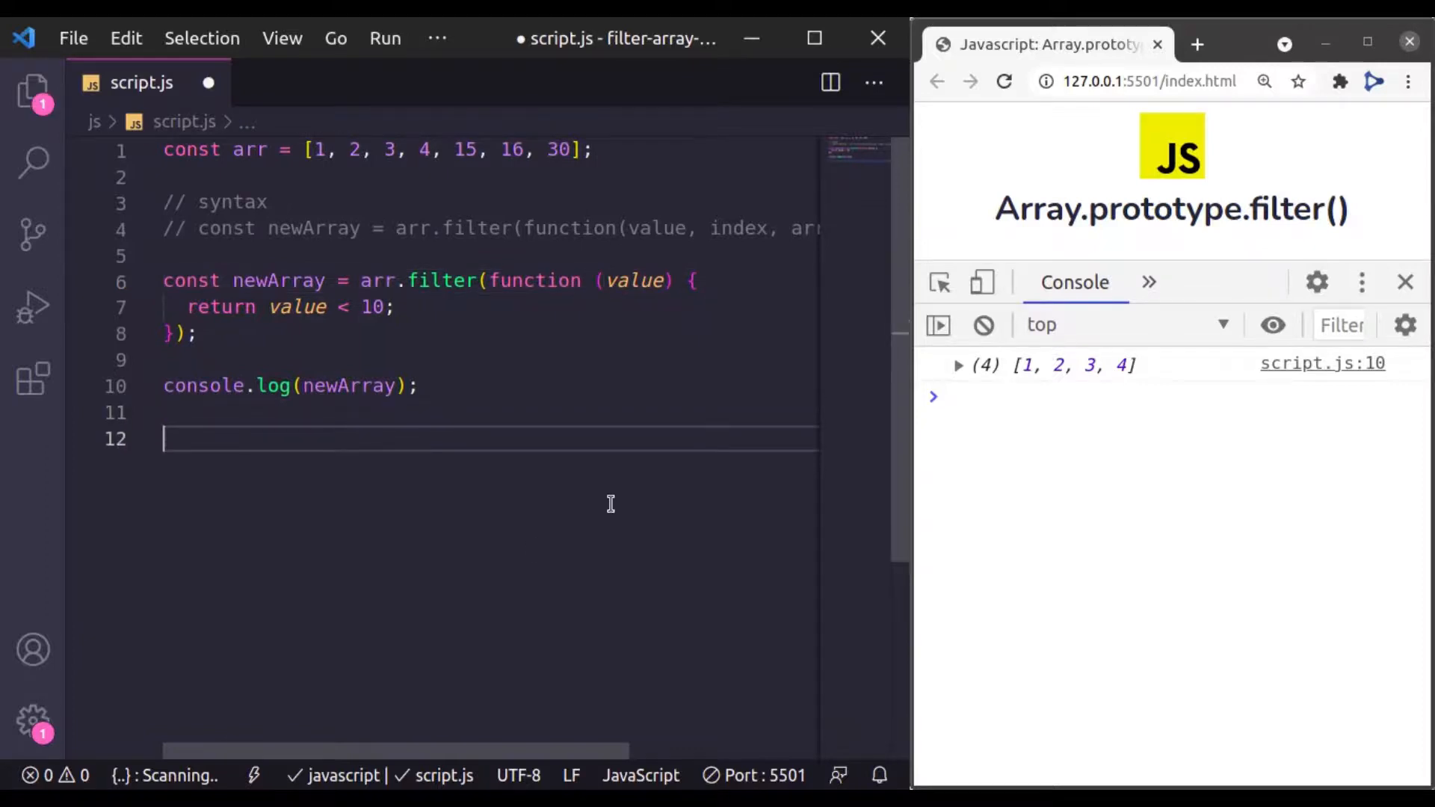
- Start a const products array of objects with a name field for Product A
text(const)
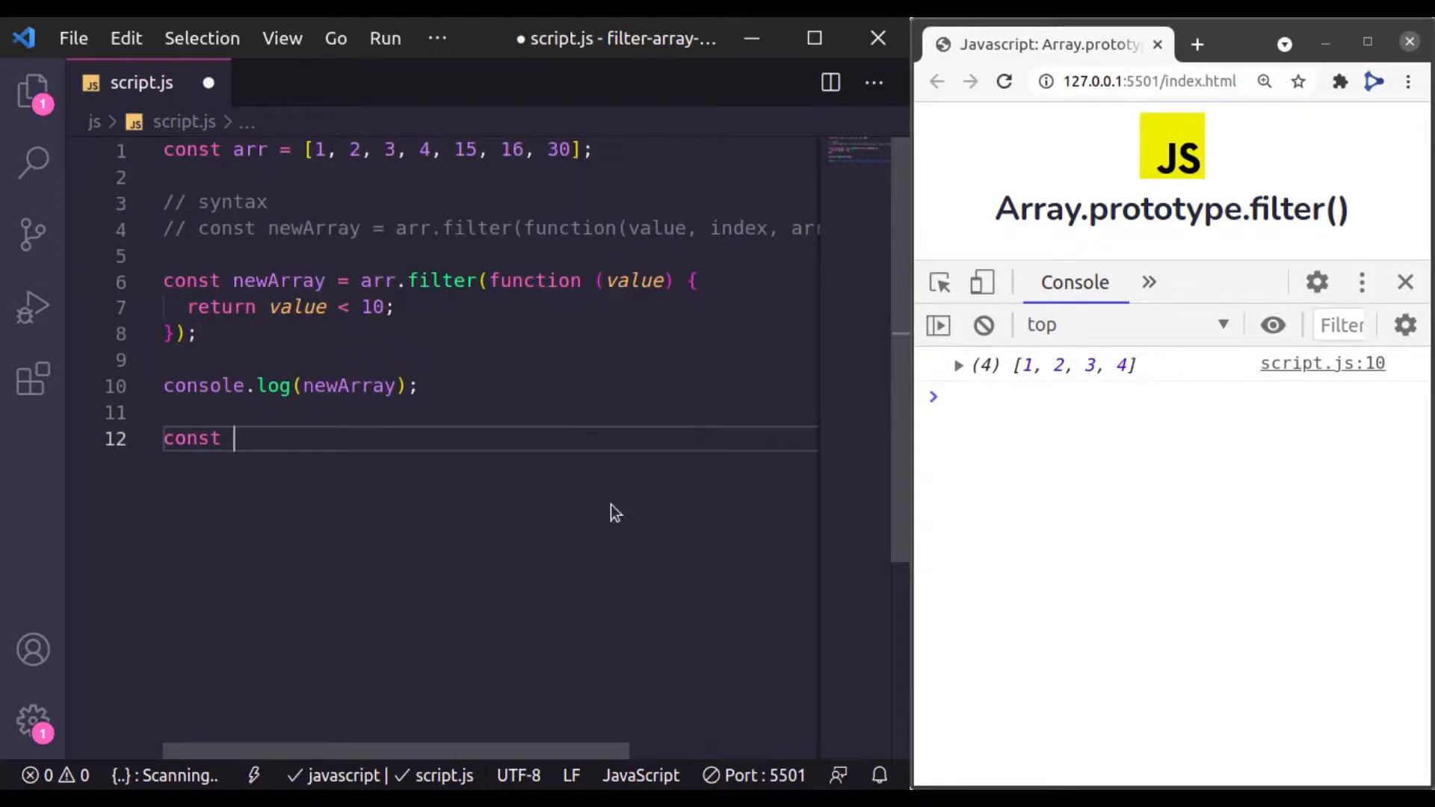
text(products =)
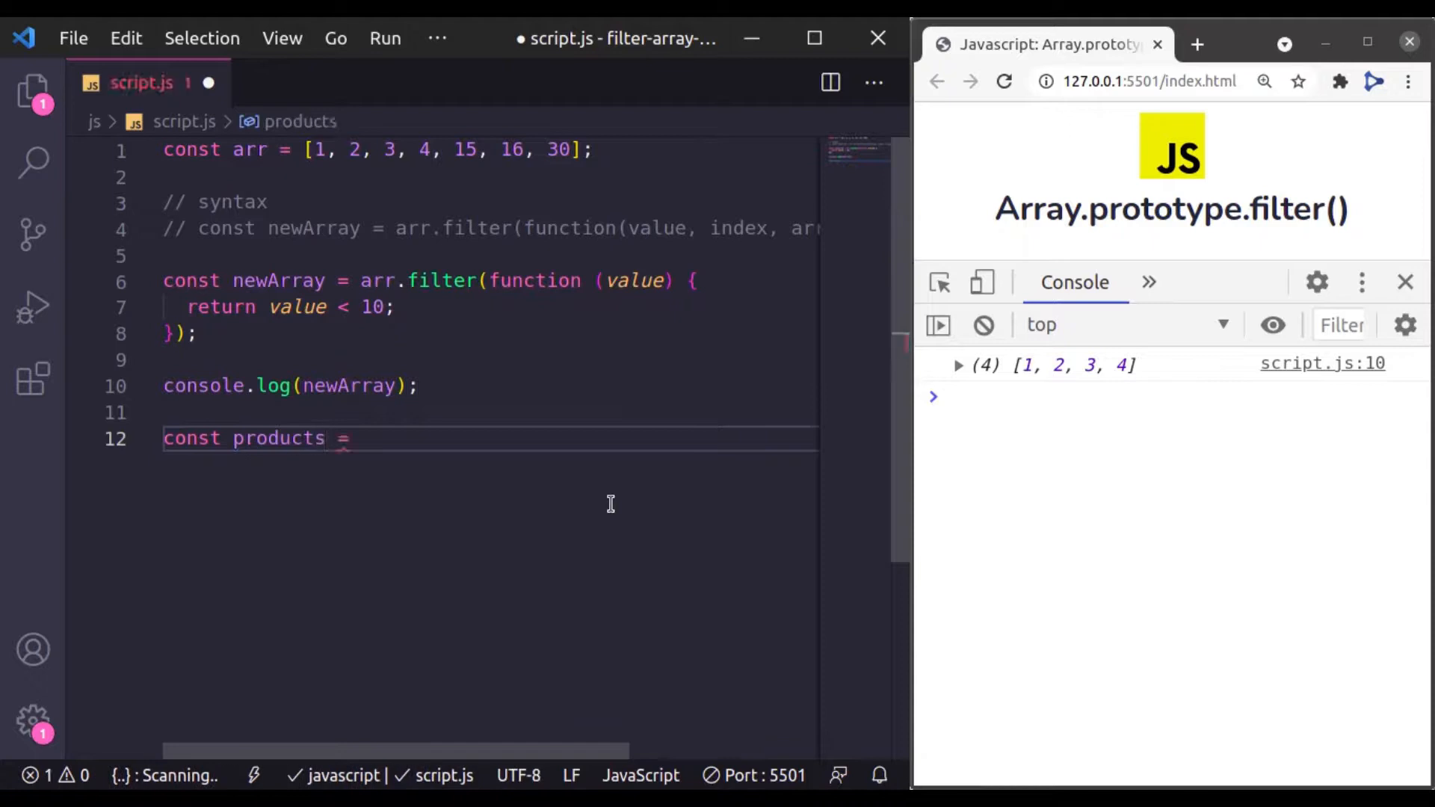
text([)
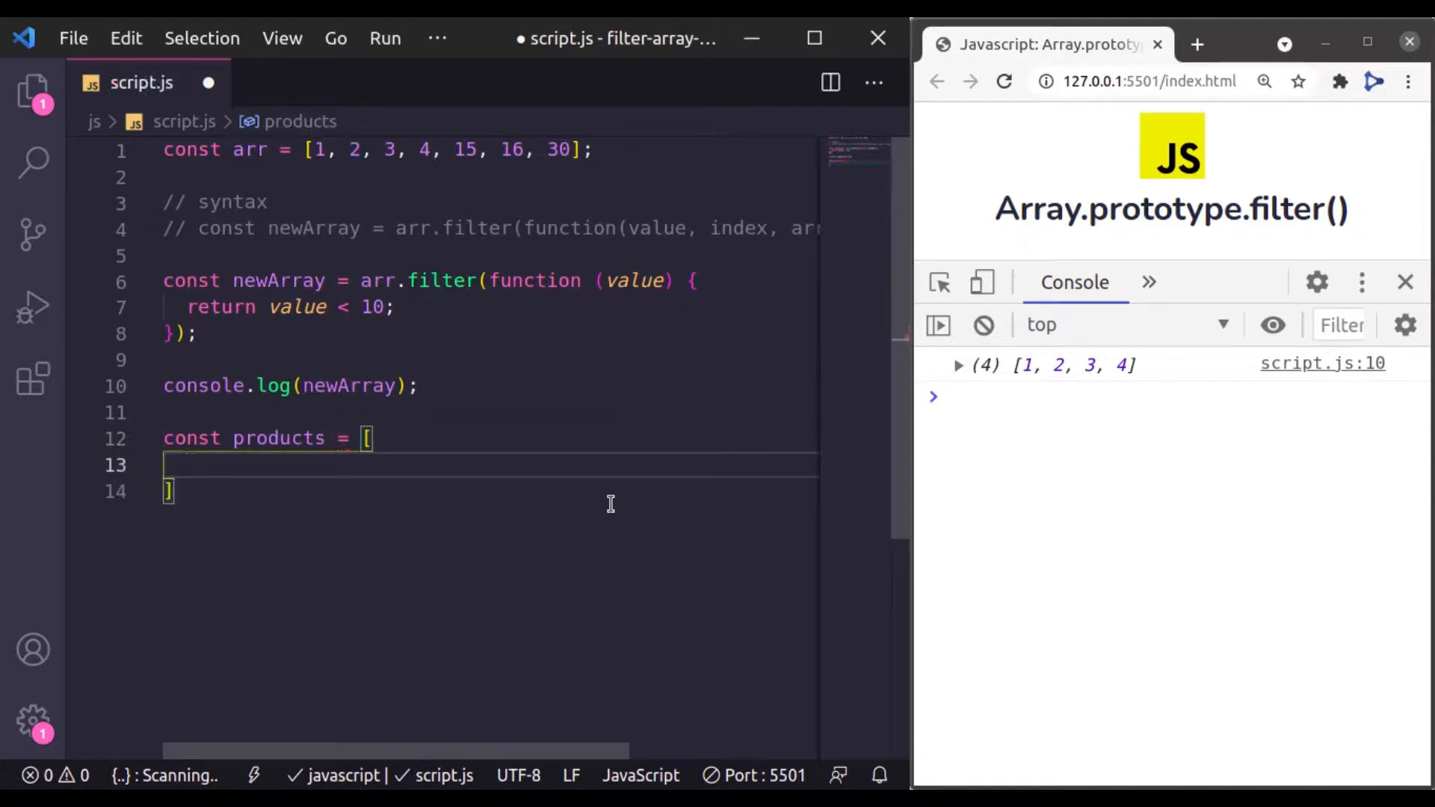
text({)
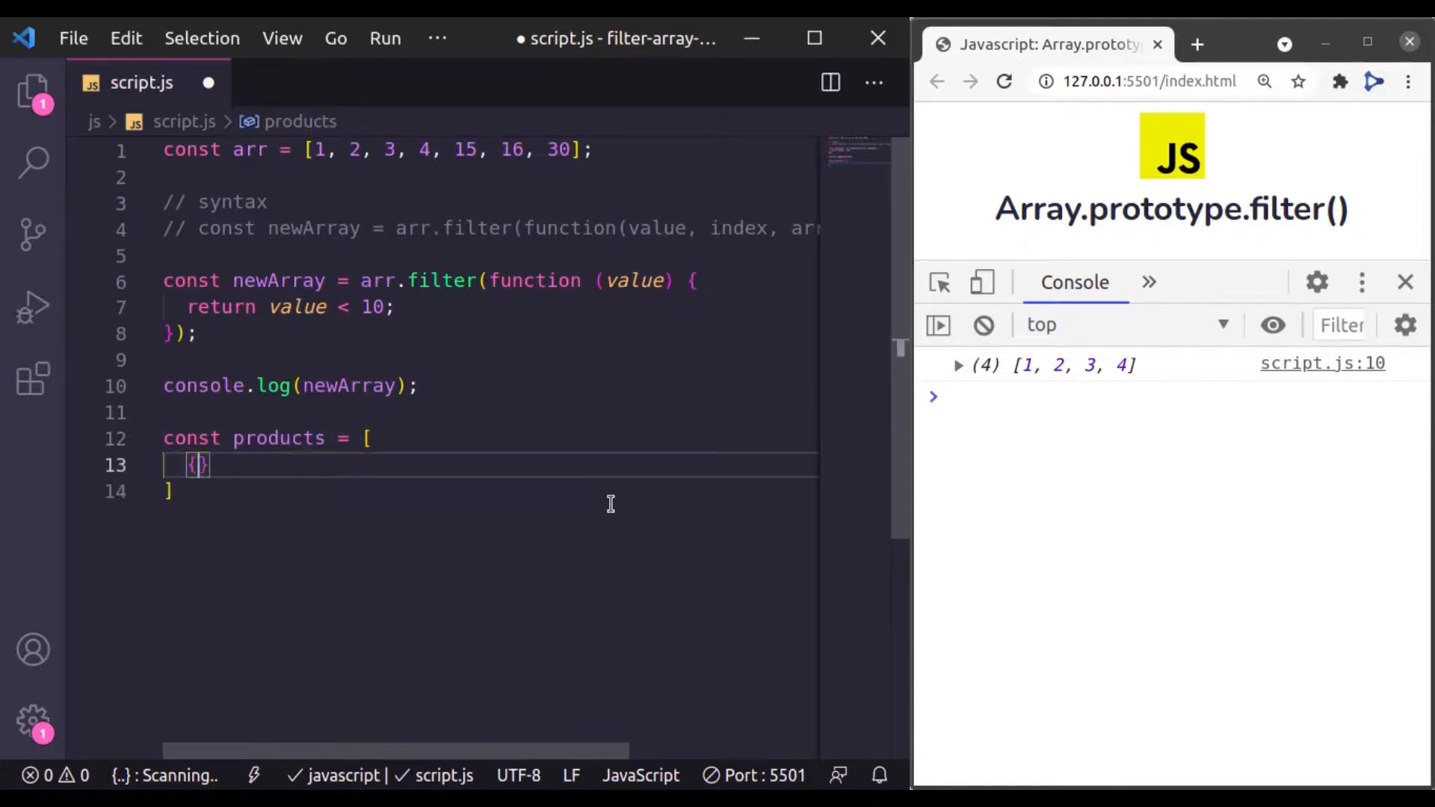
text(name:)
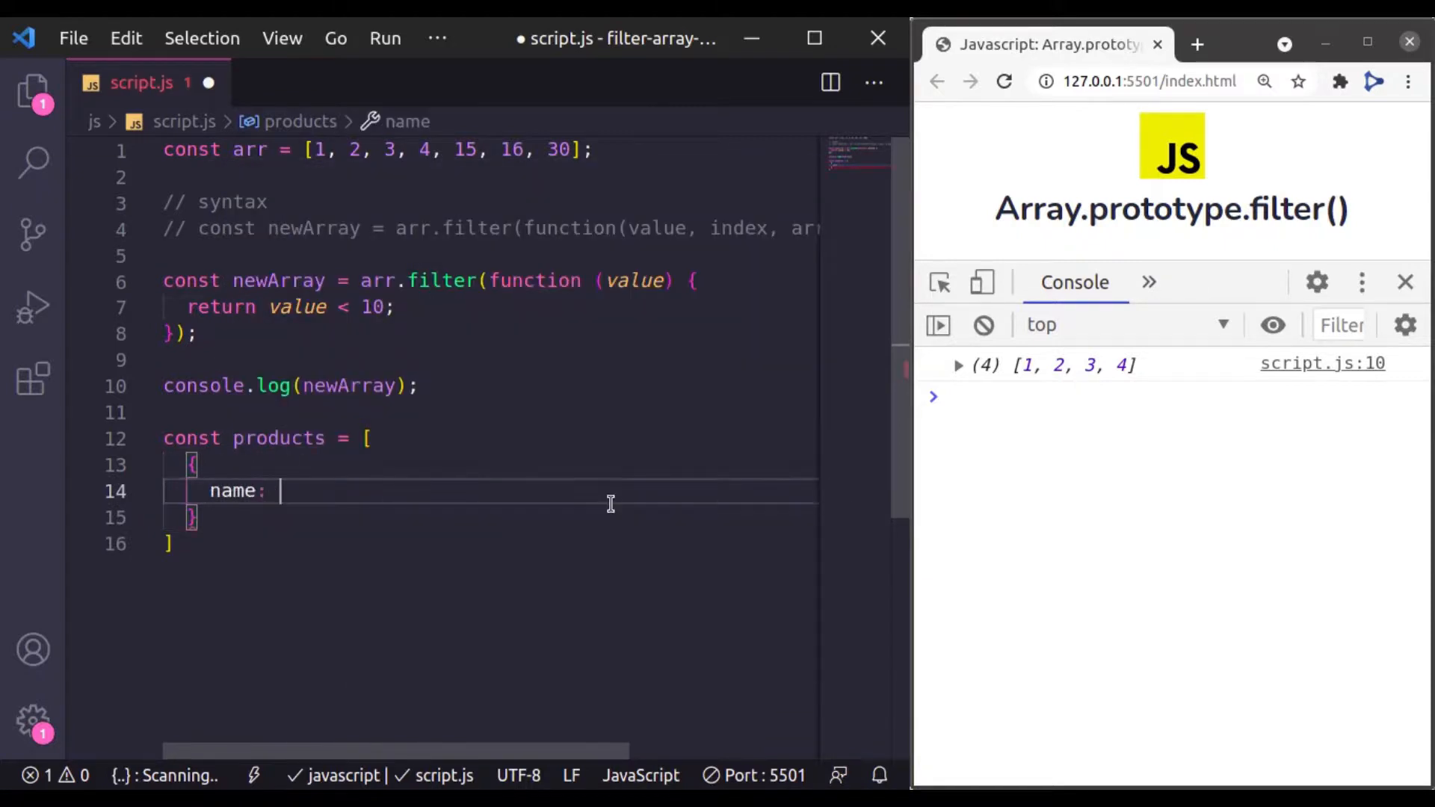
text("Produc")
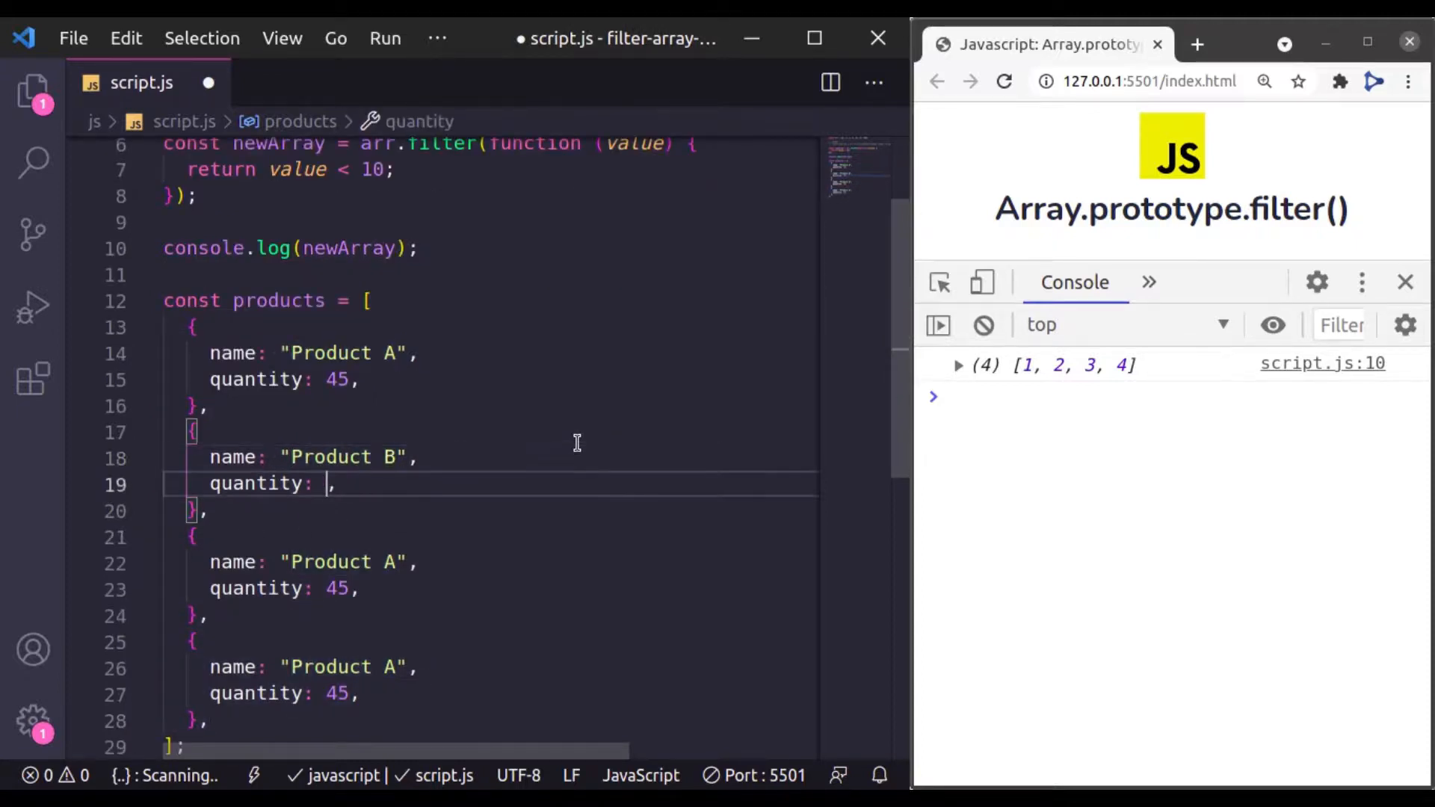
- Complete Products A–D with quantities 45, 0, 78 and 0
text(0)
click(491, 562)
text(C)
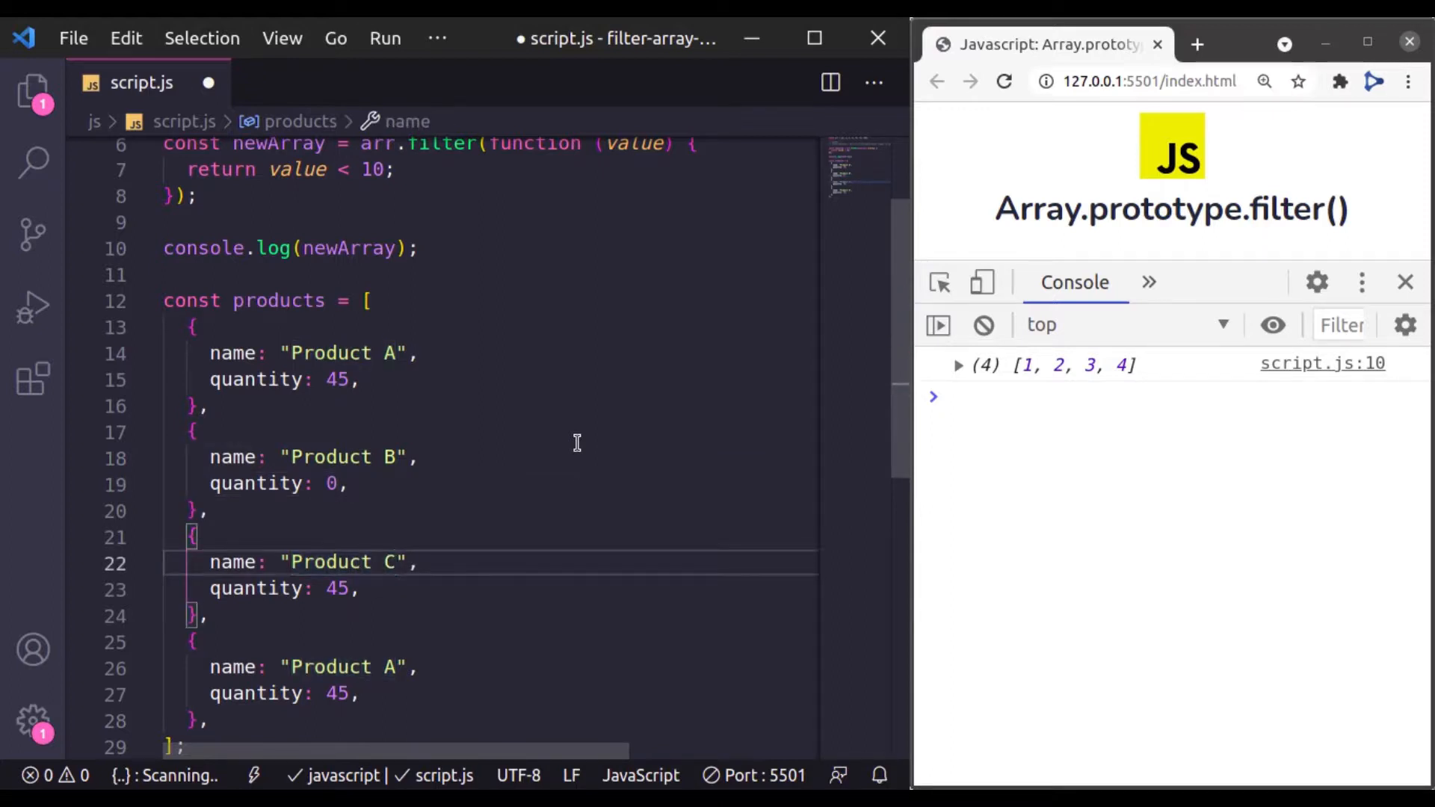
text(78)
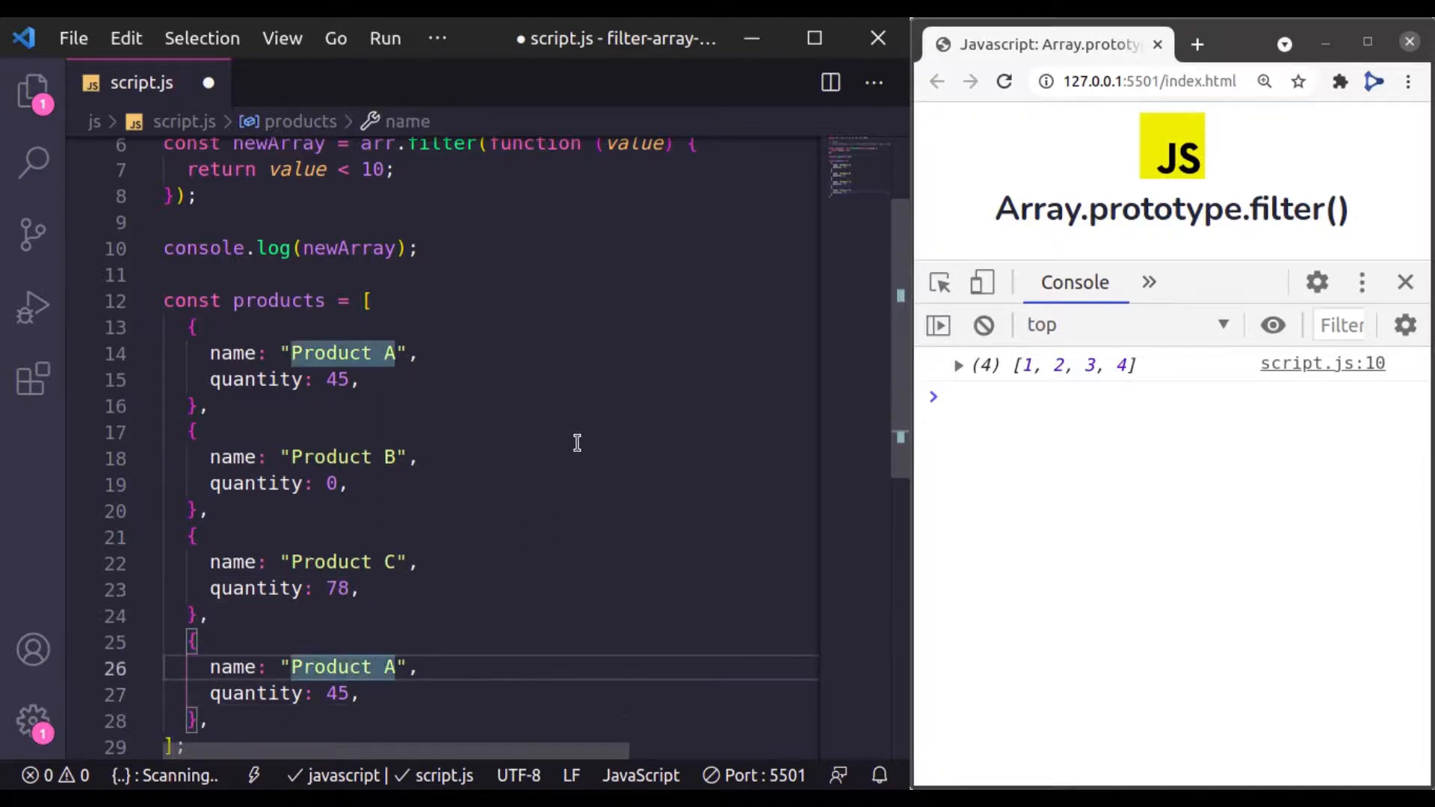
text(D)
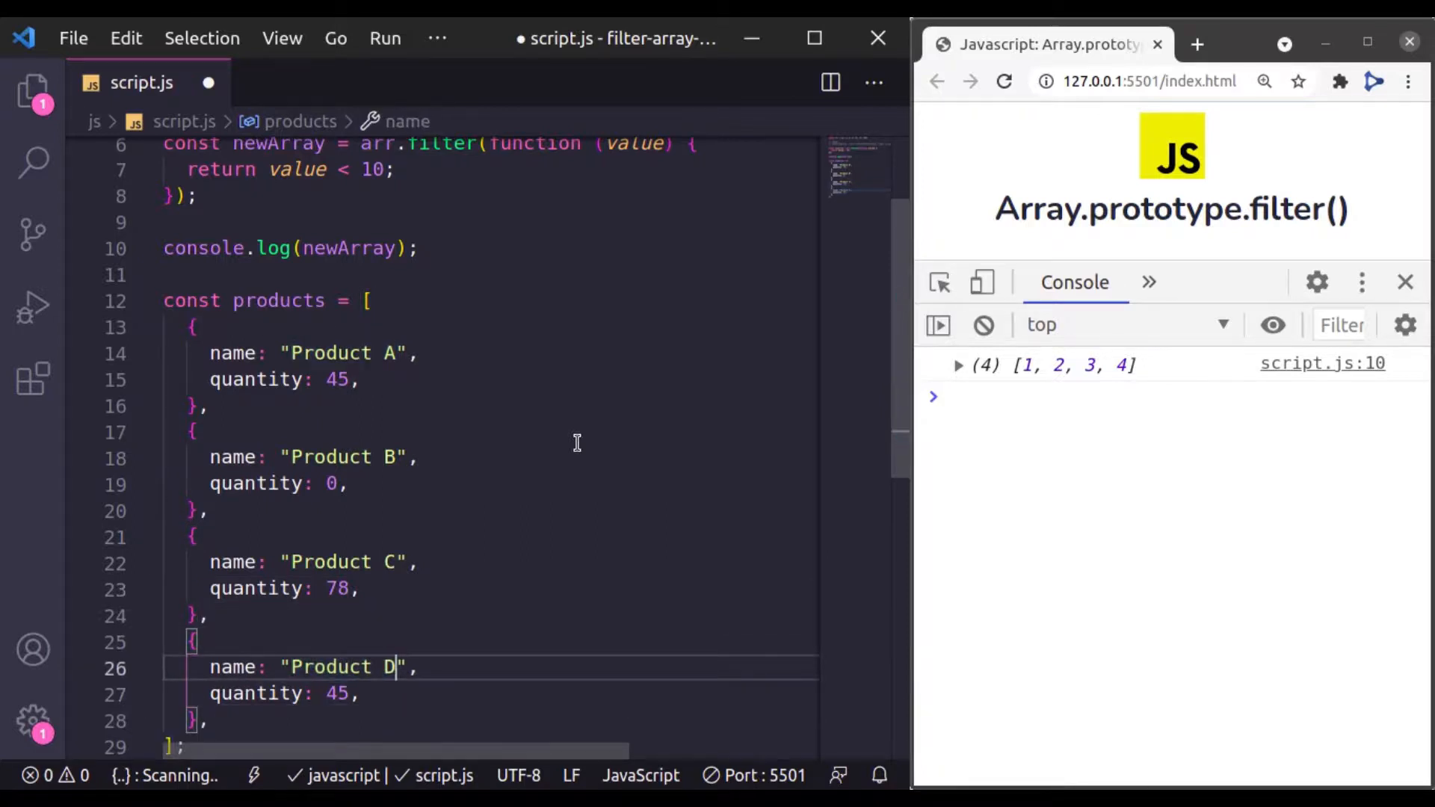
key(Backspace)
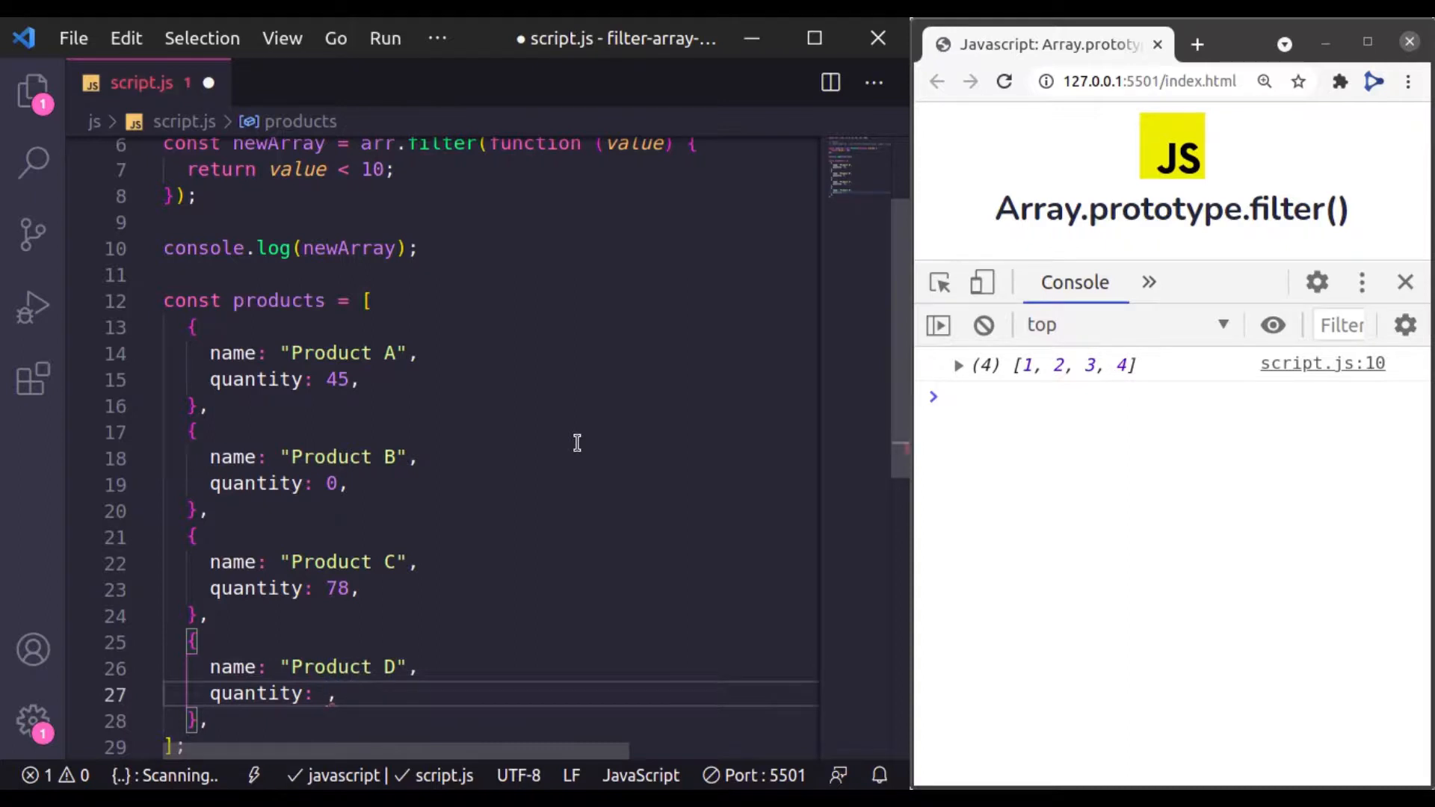
text(0)
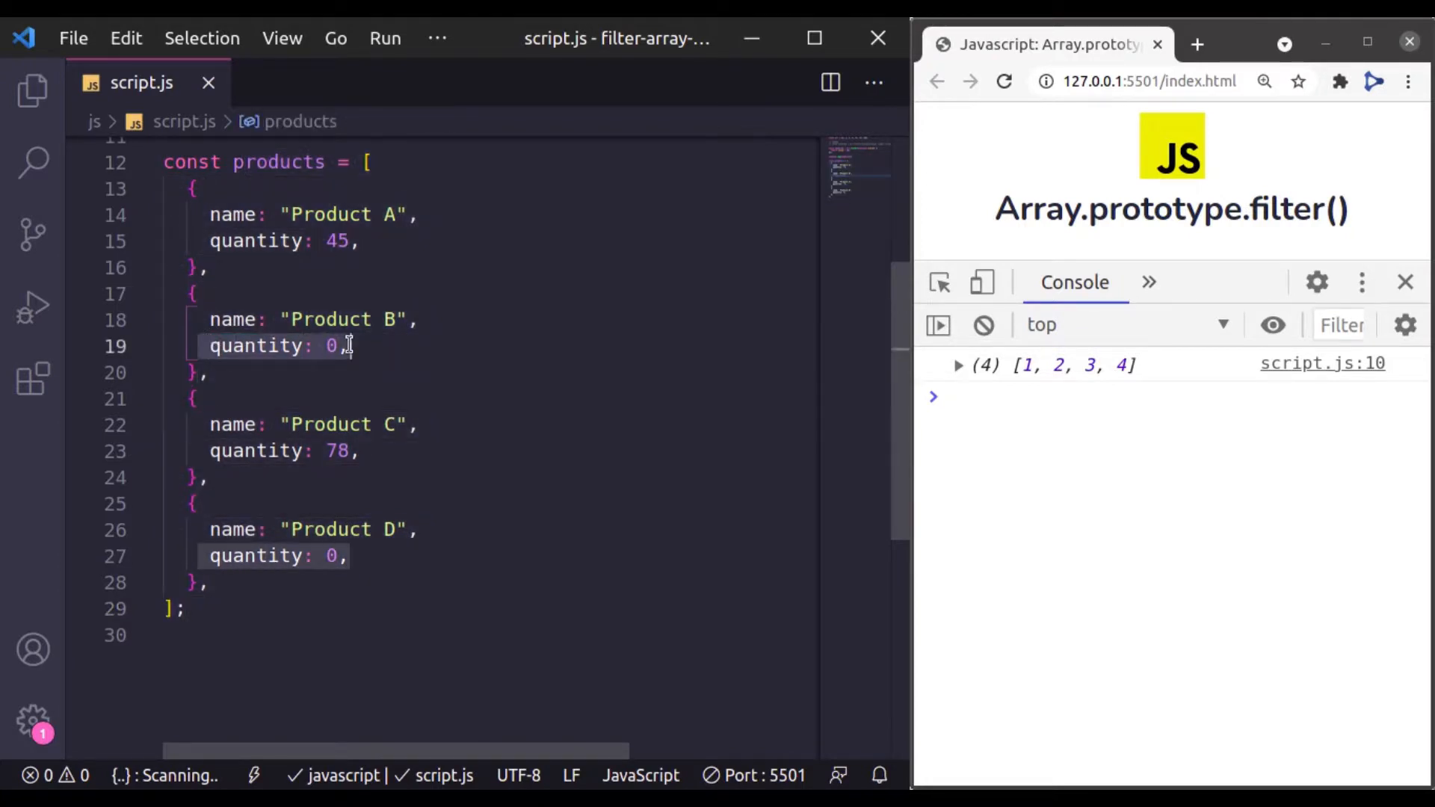
- Write const emptyProducts = products.filter((product) => { return product.quantity === 0; })
key(enter)
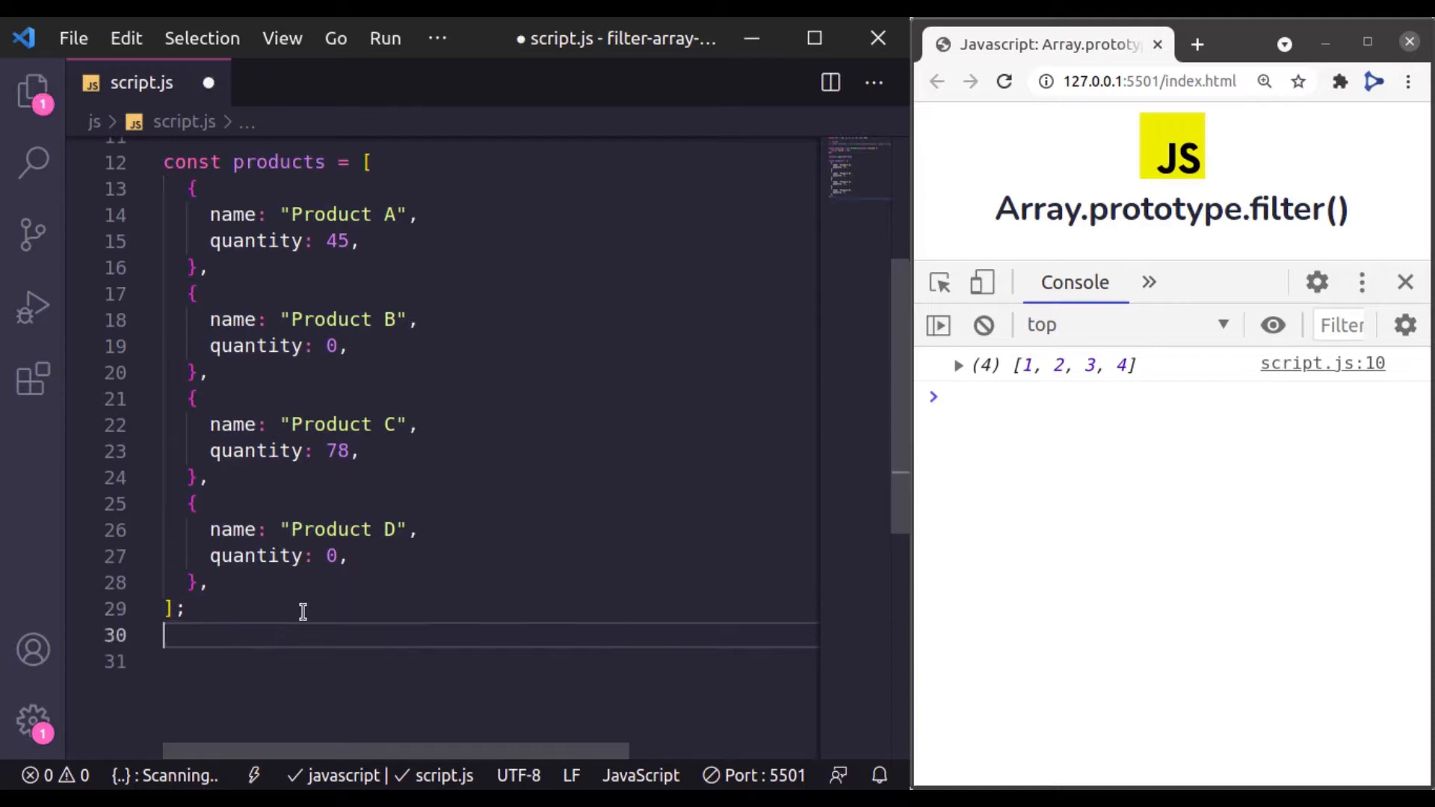
text(const)
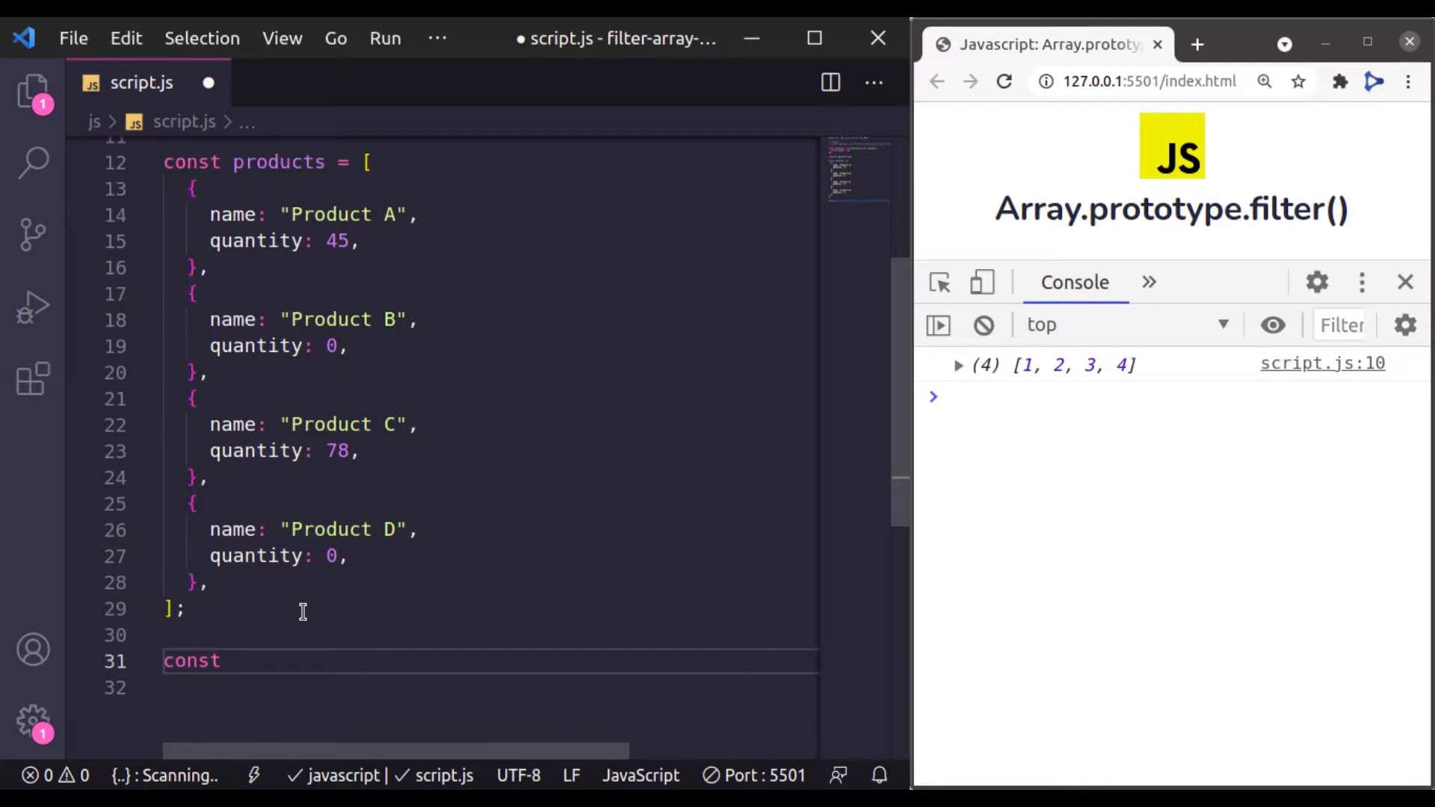
text(emptyProducts = pro)
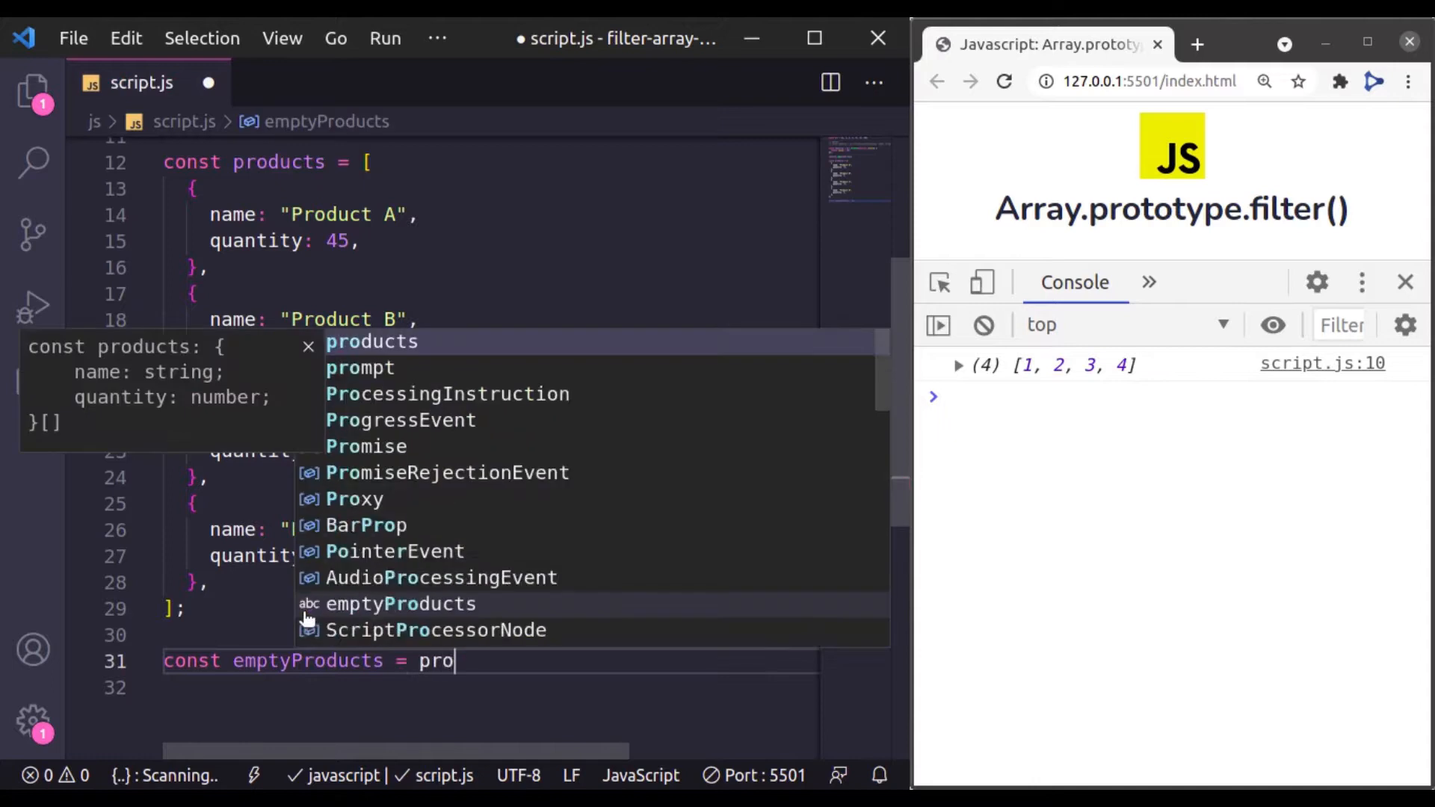
text(ducts.filter(()
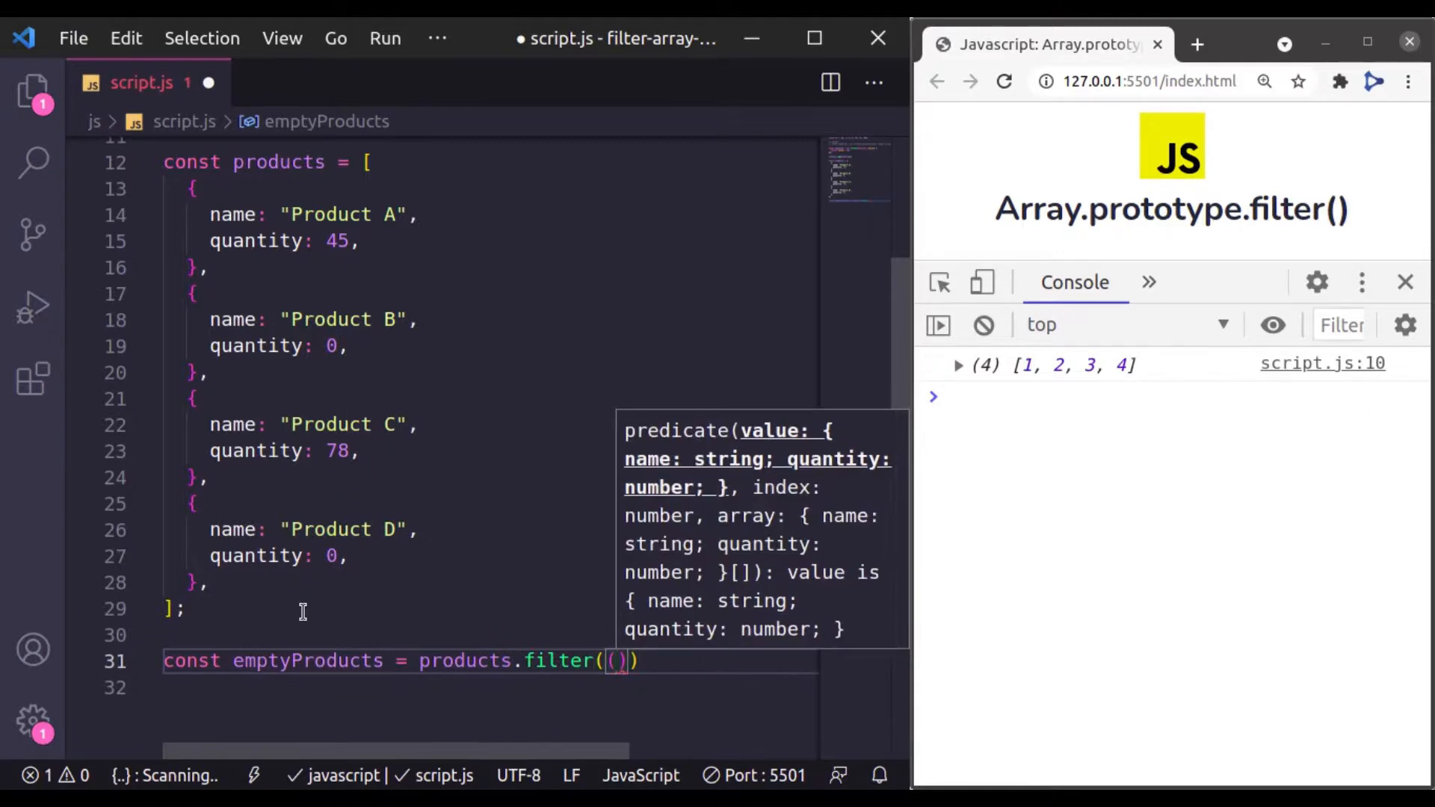
text(value)
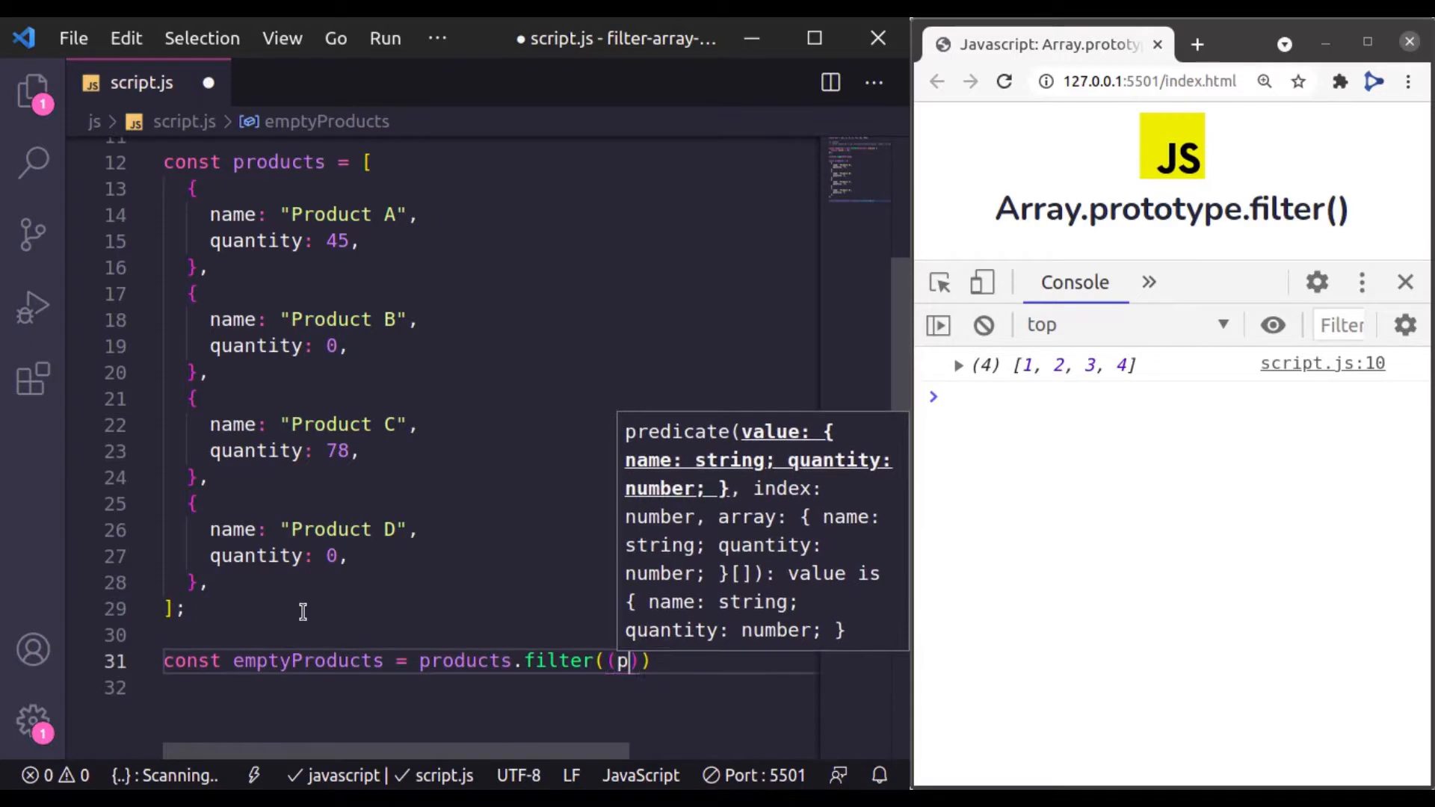
text(roduct)
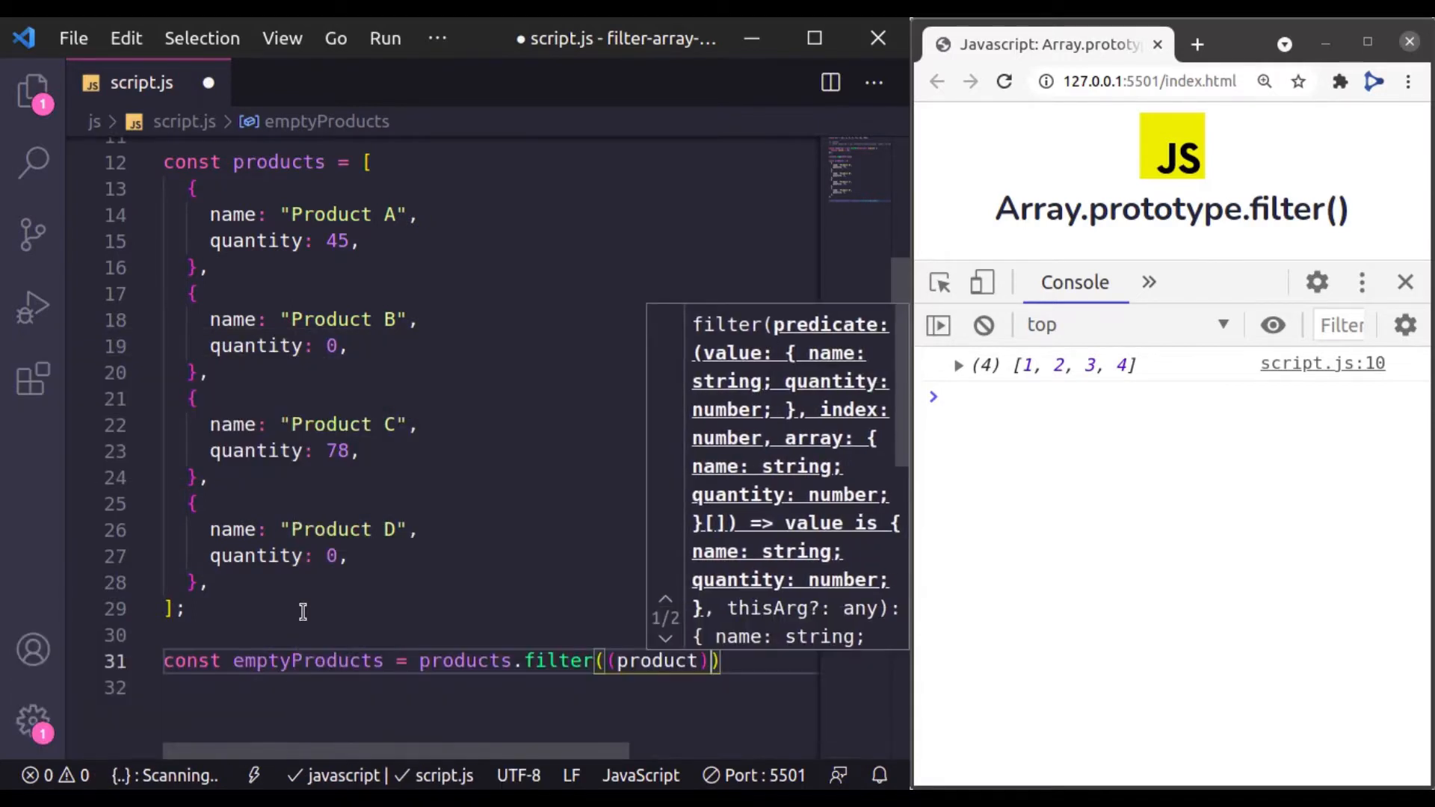
text(=> {)
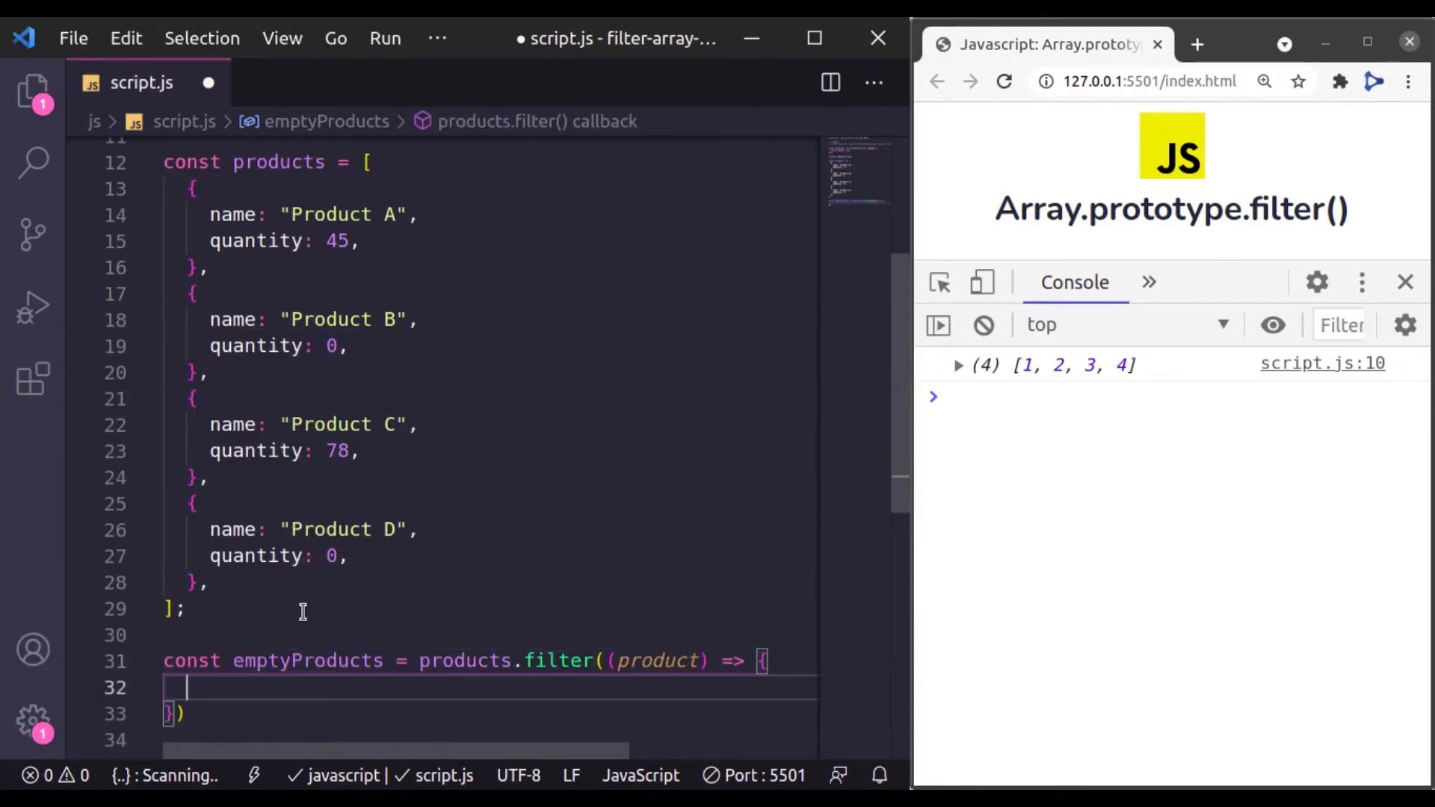
text(return product.quantity === 0;)
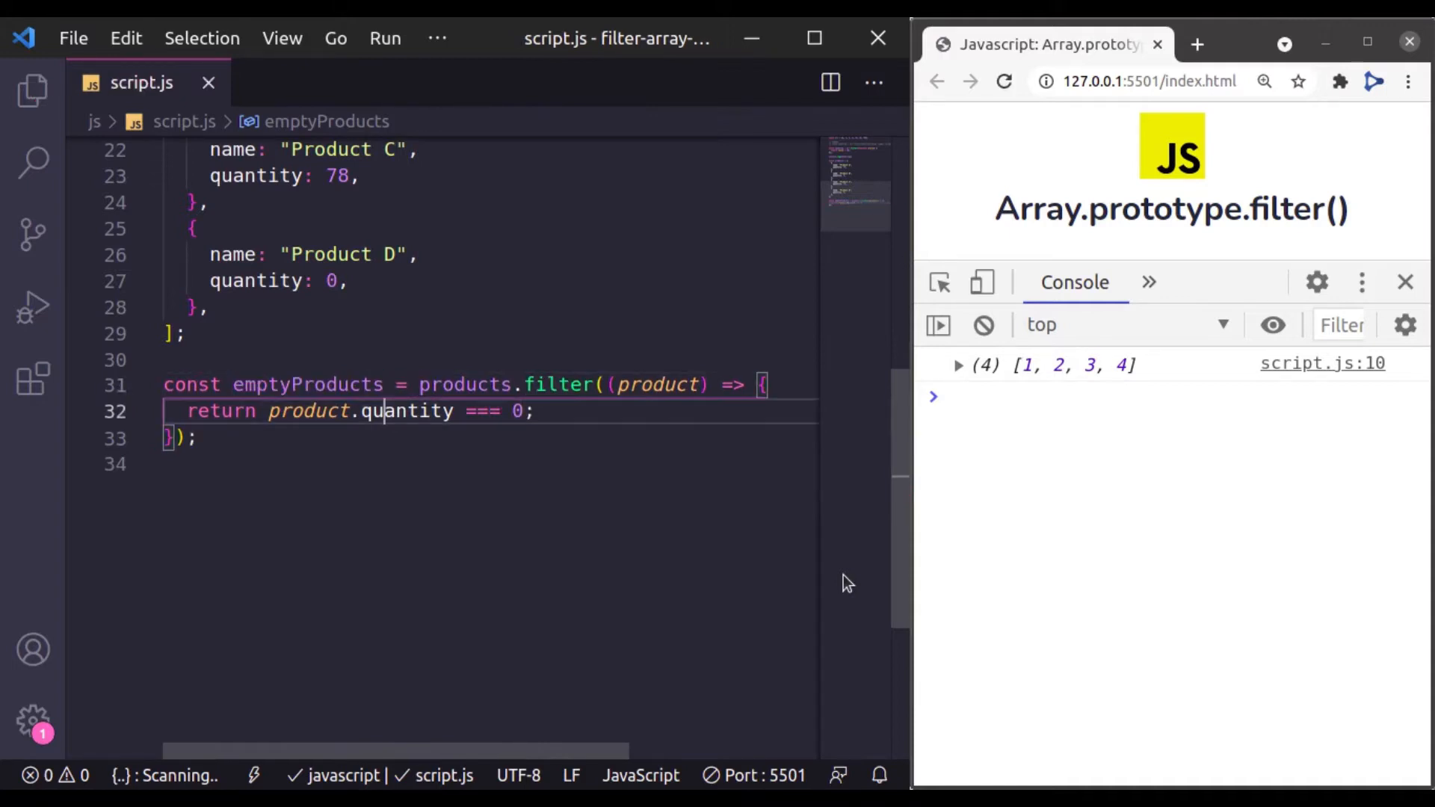
- Log emptyProducts and expand the console result showing Product B and Product D
text(log(emptyProducts);)
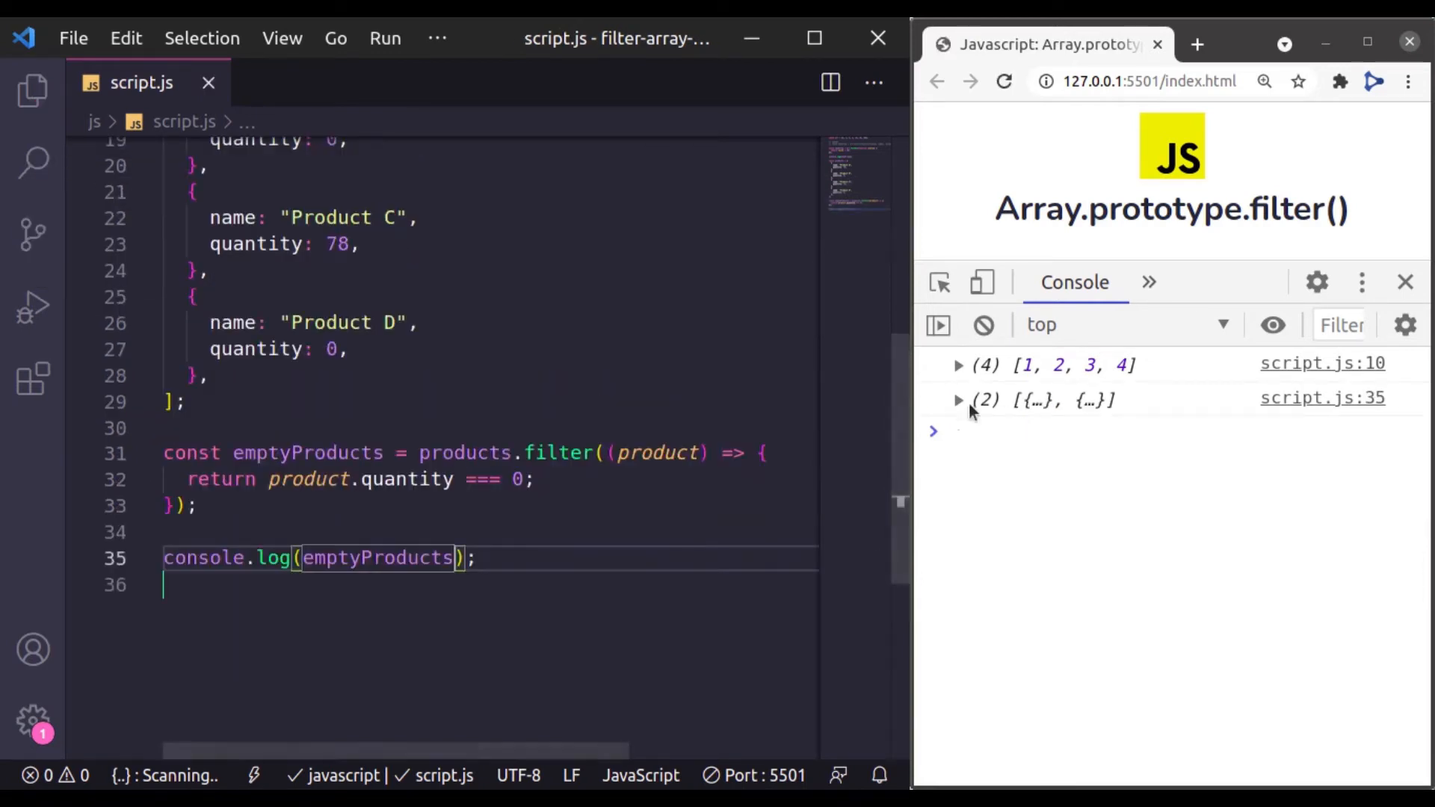
click(959, 398)
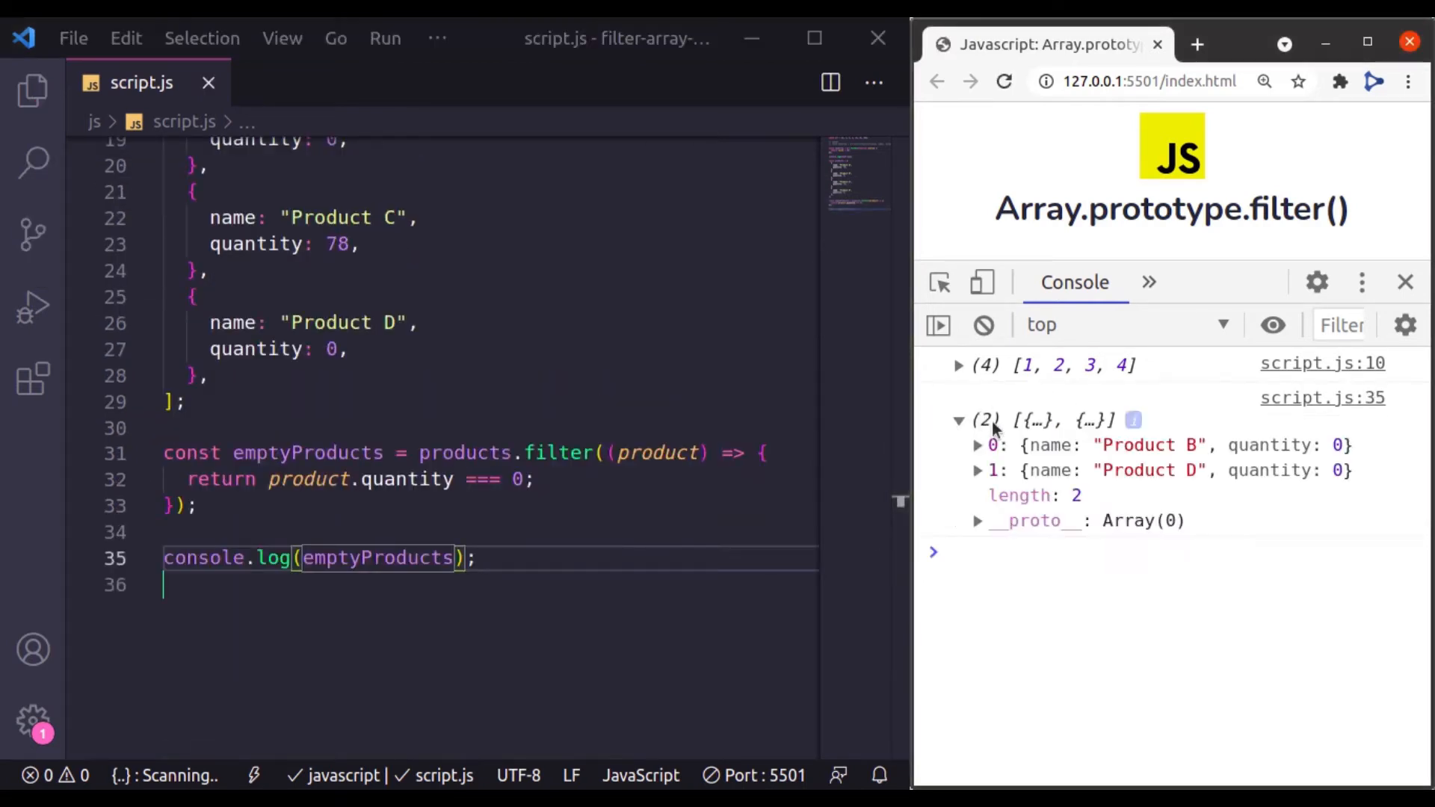